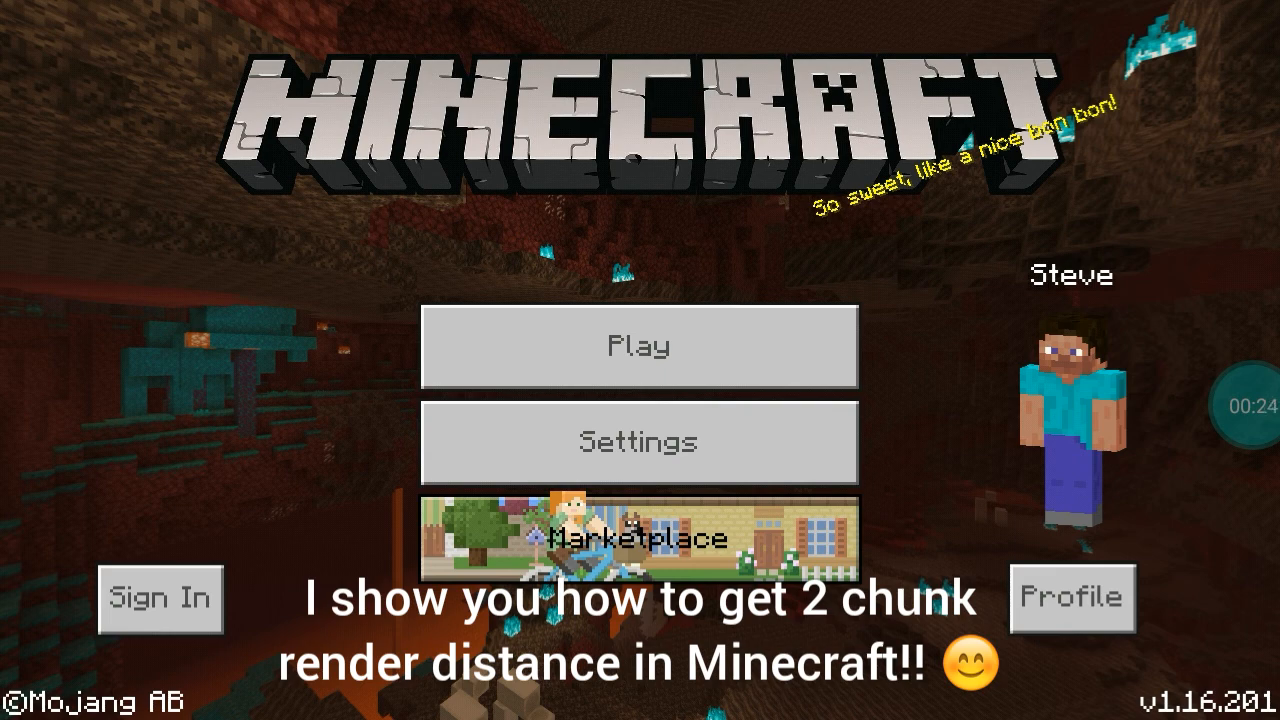
Step: Leave the Minecraft title screen and search Google for 'render distance limiter addon for minecraft'
left_click(642, 444)
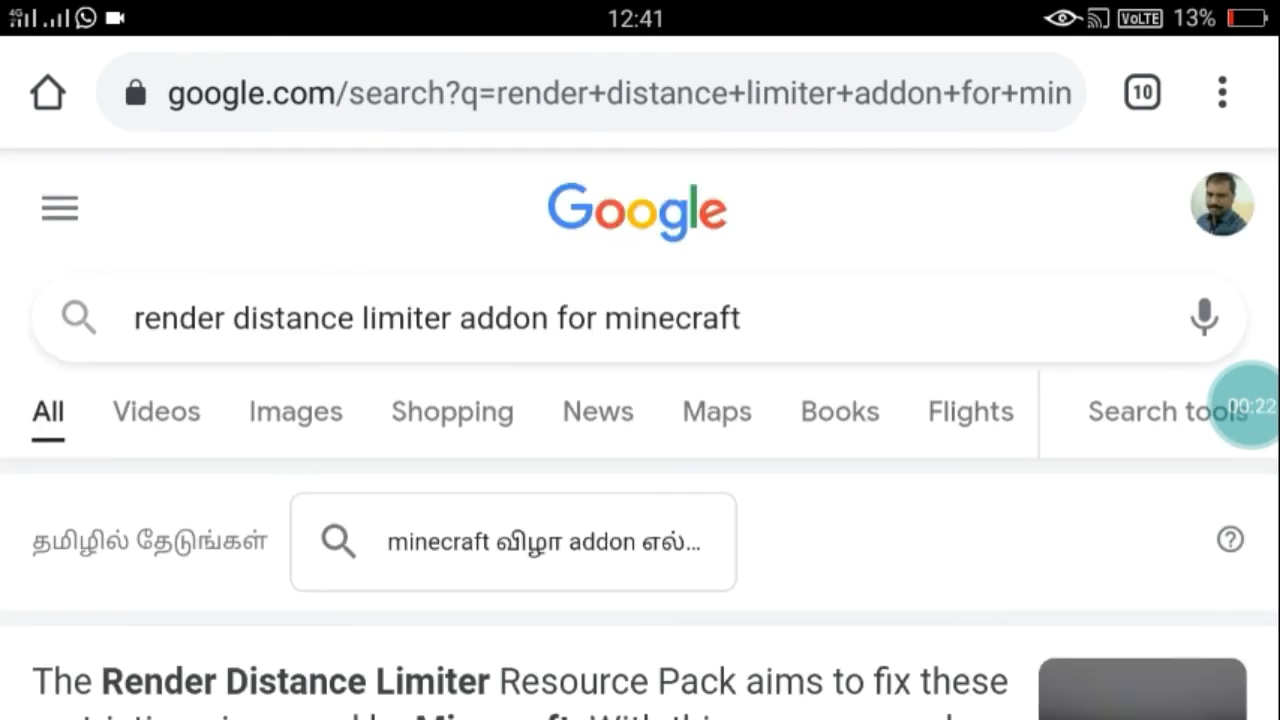
Step: Read down the MCPEDL Render Distance Limiter page to its Downloads section and MediaFire link
scroll("down", 3)
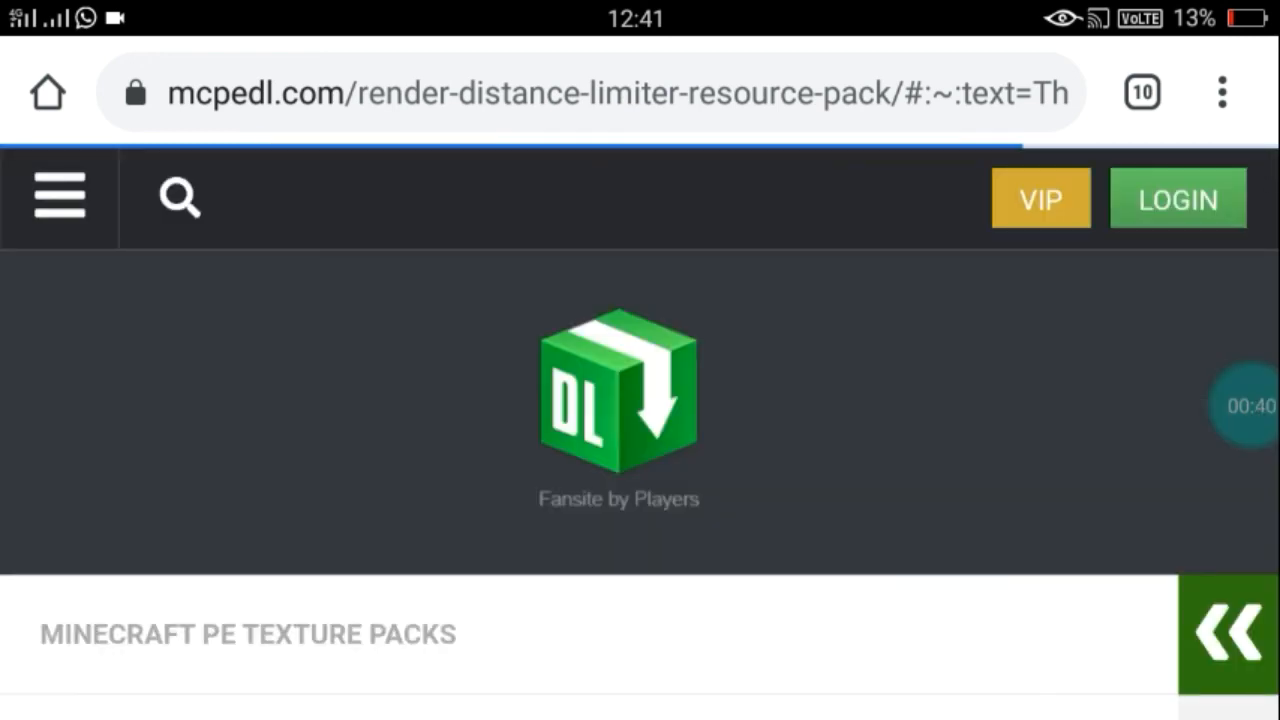
scroll("down", 3)
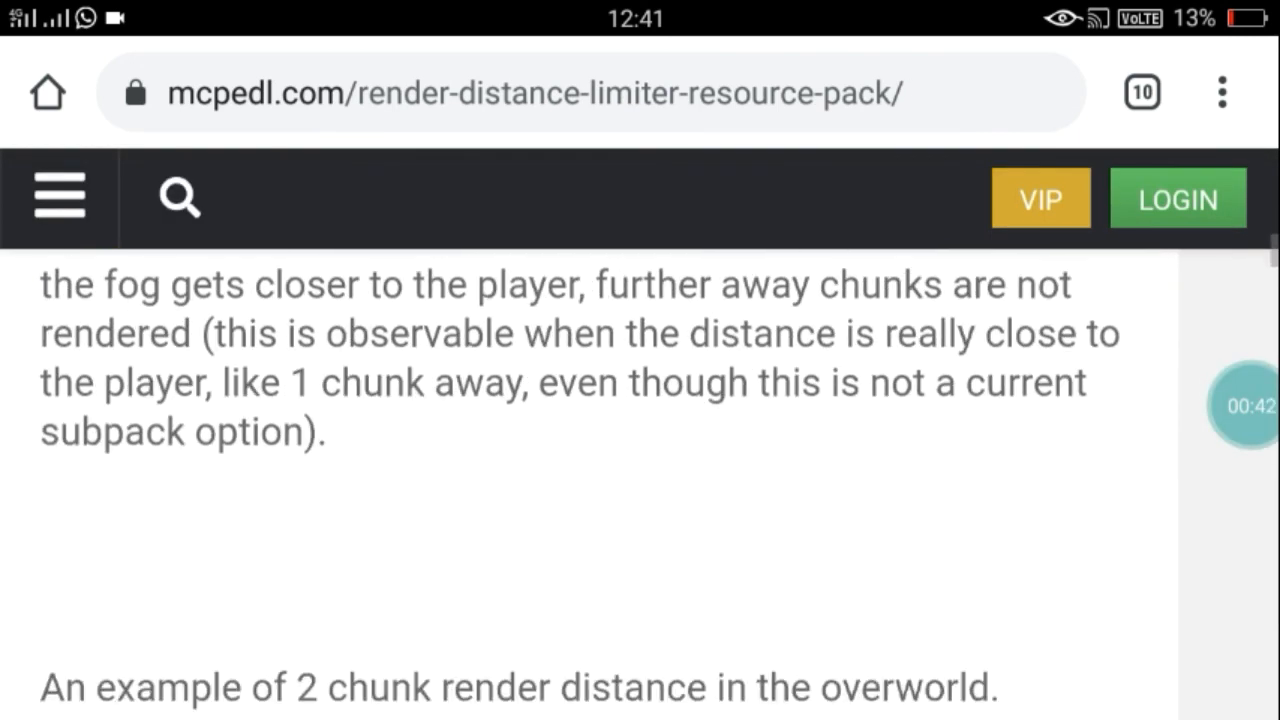
scroll("down", 3)
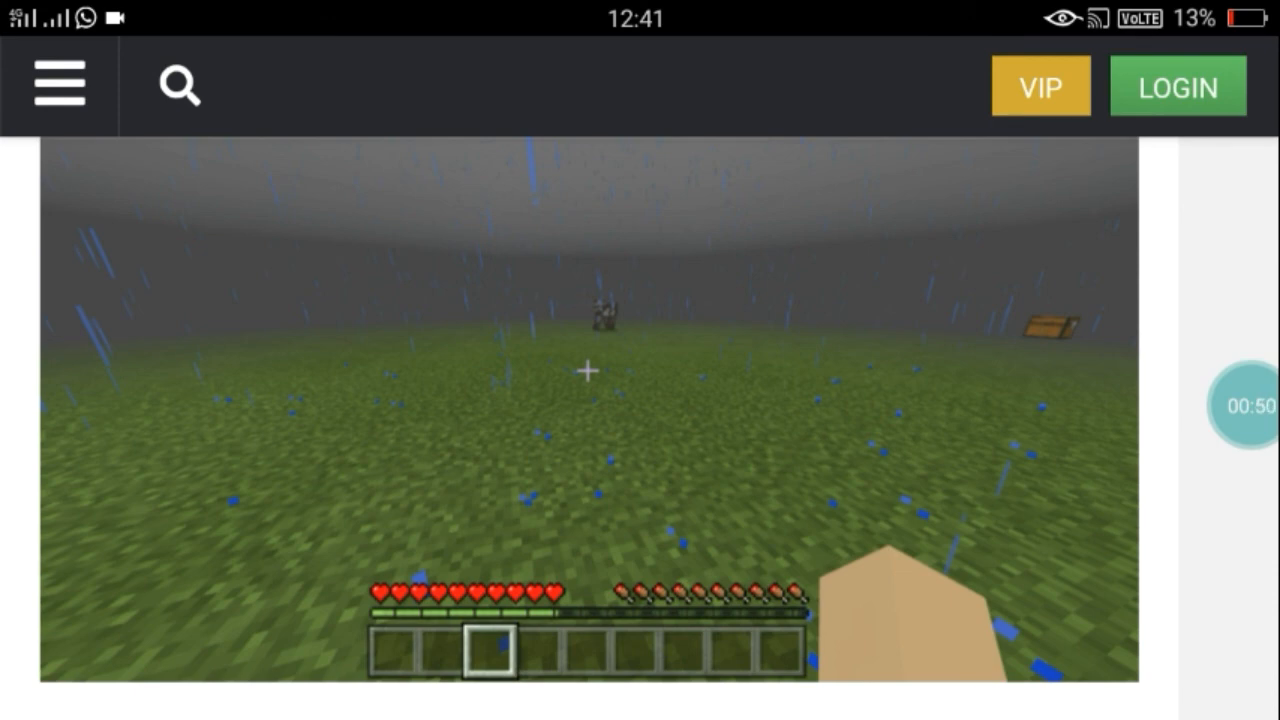
scroll("down", 3)
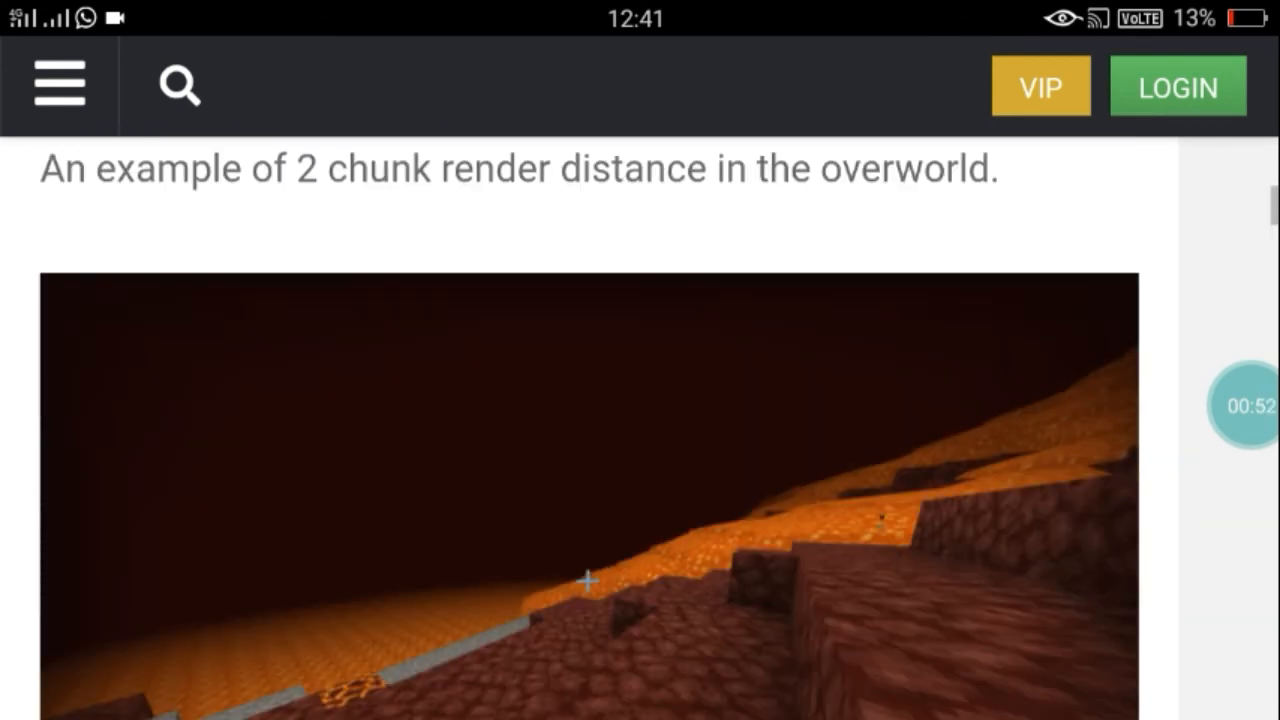
scroll("down", 3)
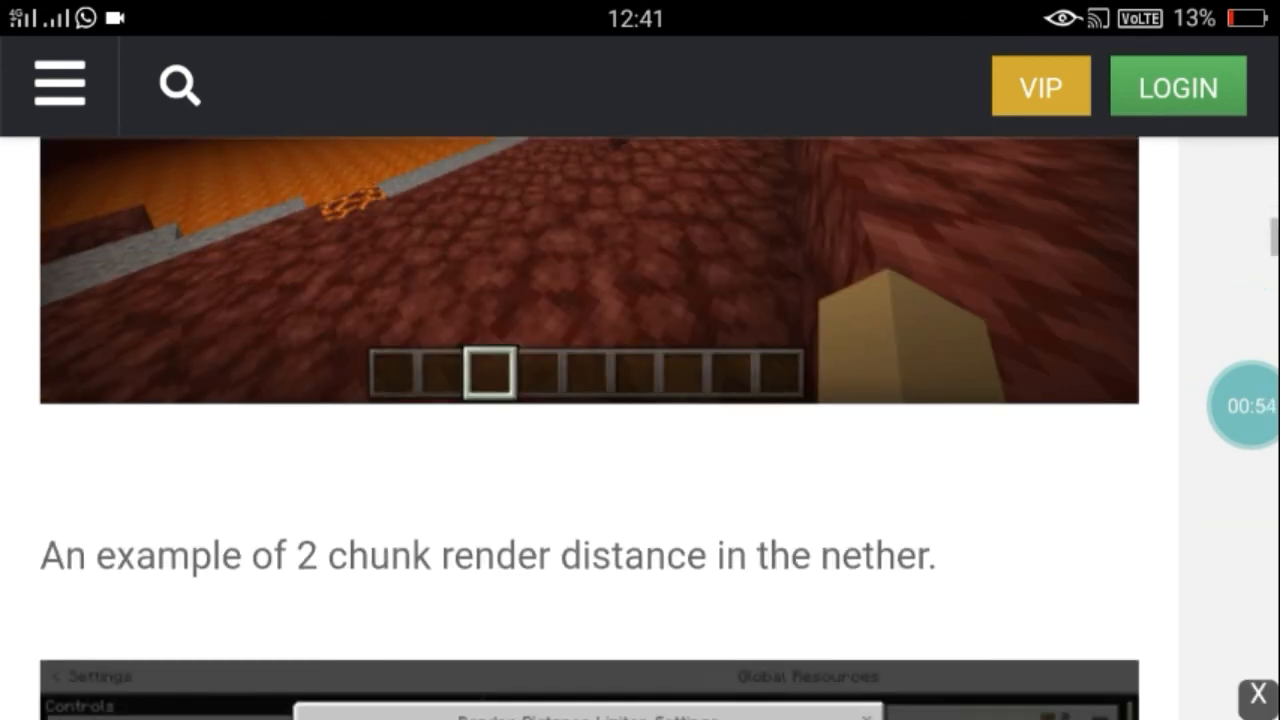
scroll("down", 3)
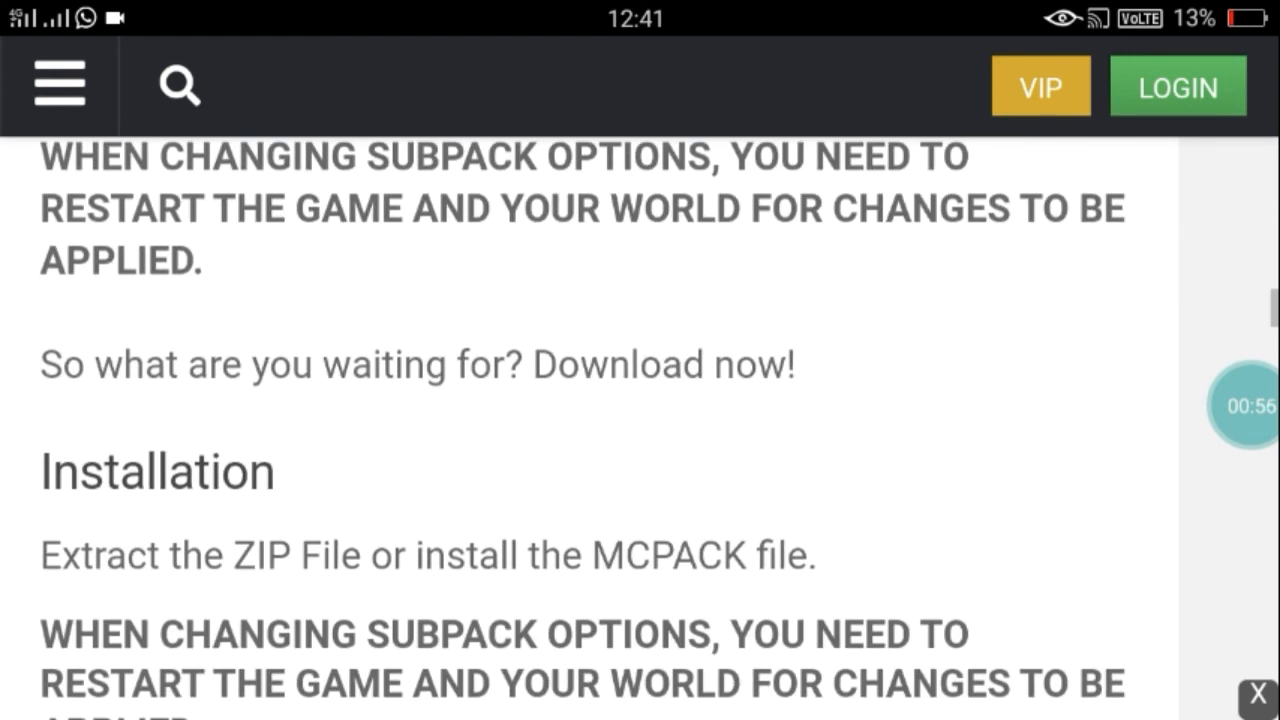
scroll("down", 3)
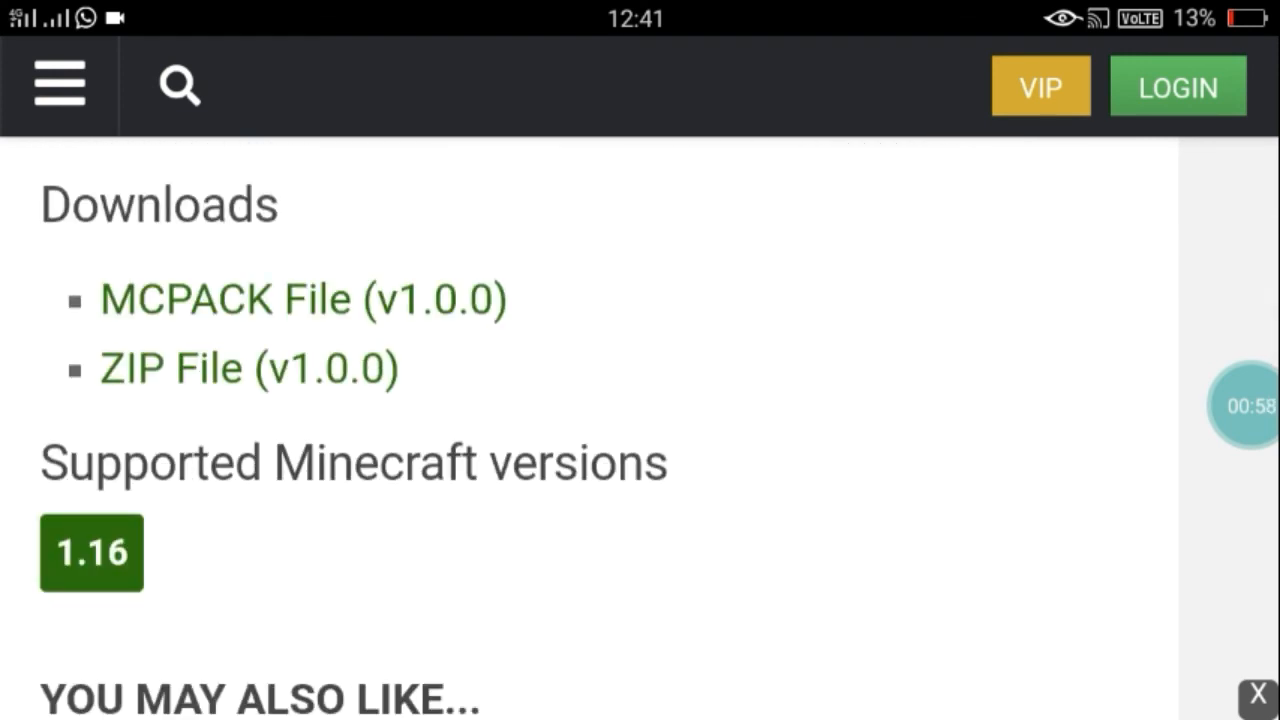
scroll("down", 3)
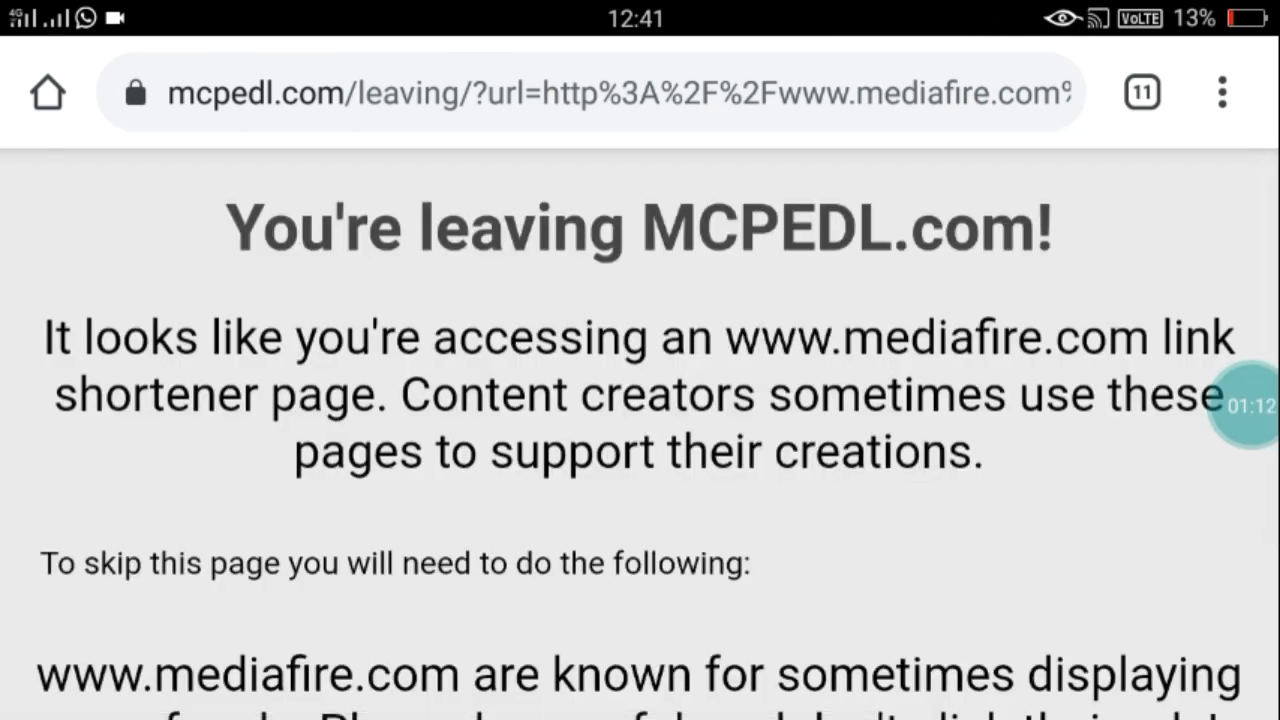
Step: Continue to MediaFire and download RenderDistanceLimiterV100.zip, confirming the 'Download file again?' prompt
scroll("down", 3)
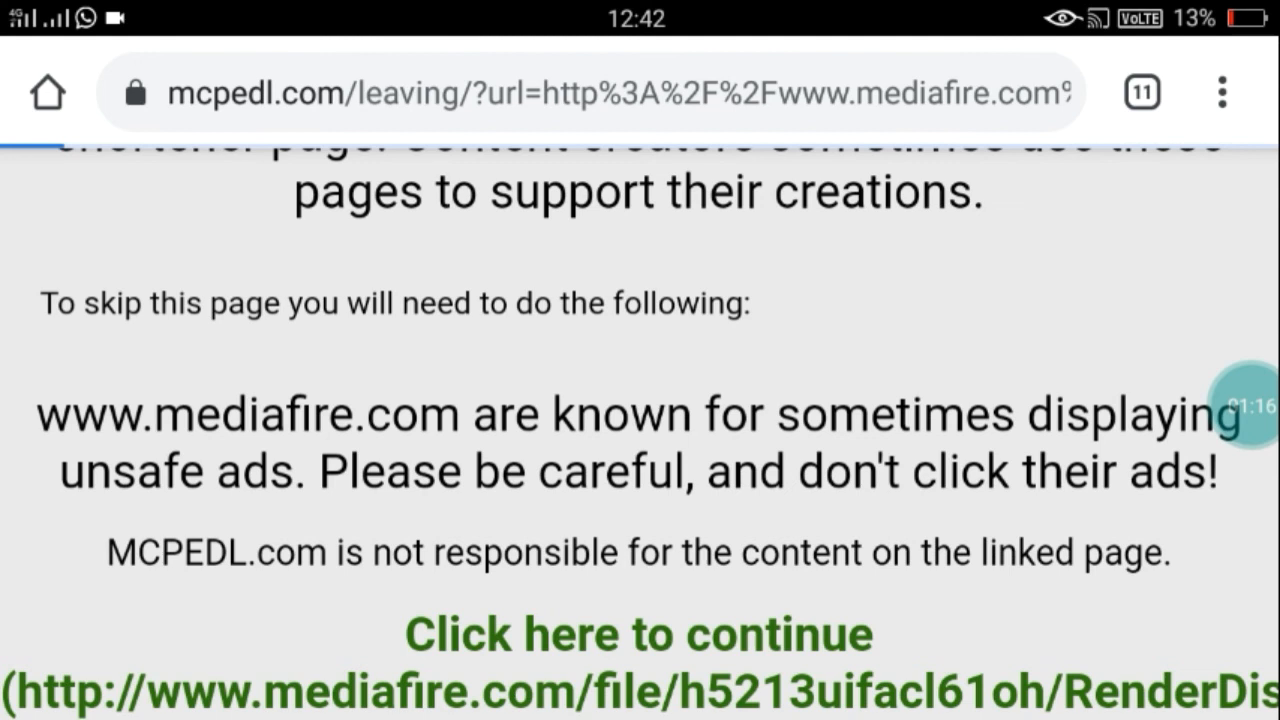
left_click(636, 632)
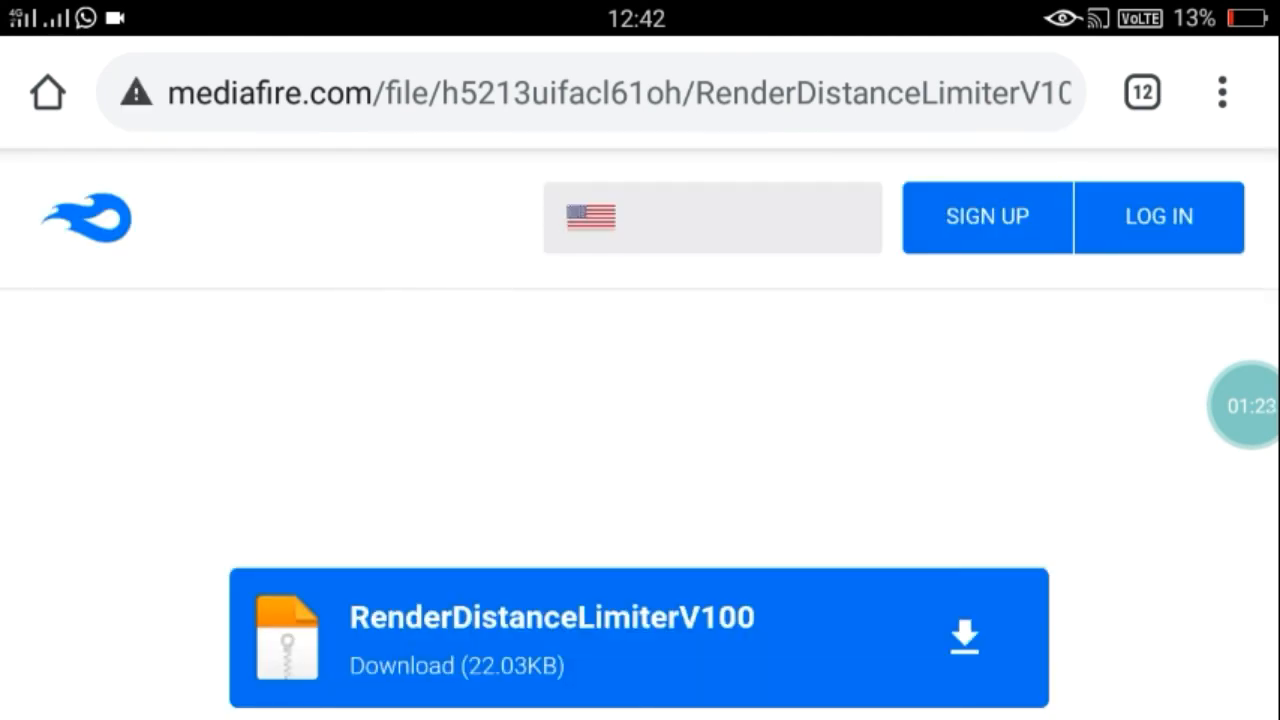
left_click(640, 636)
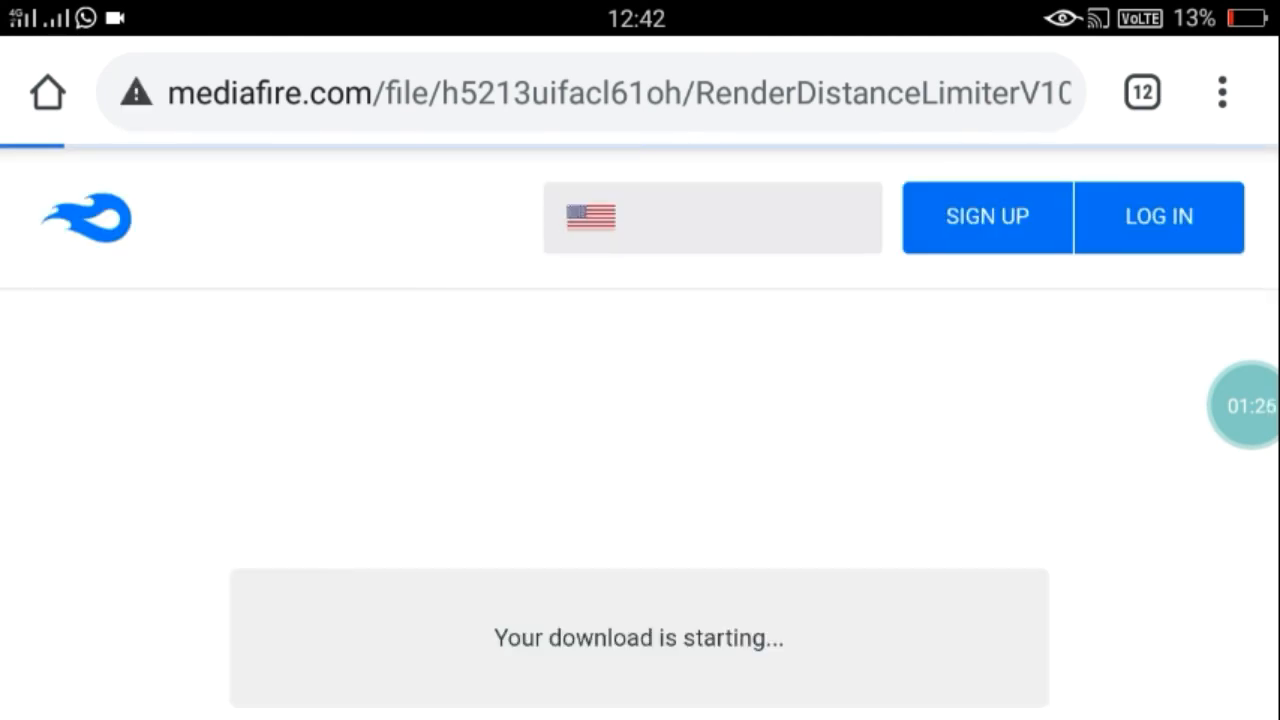
scroll("down", 3)
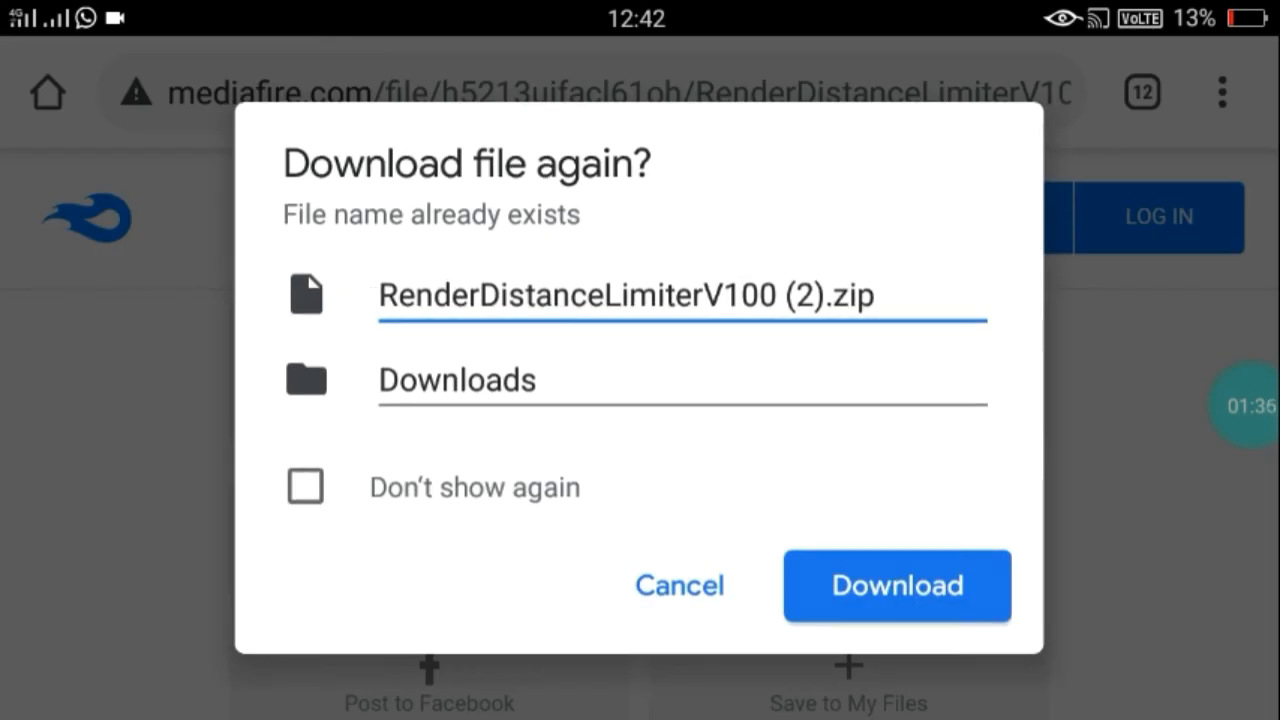
left_click(896, 586)
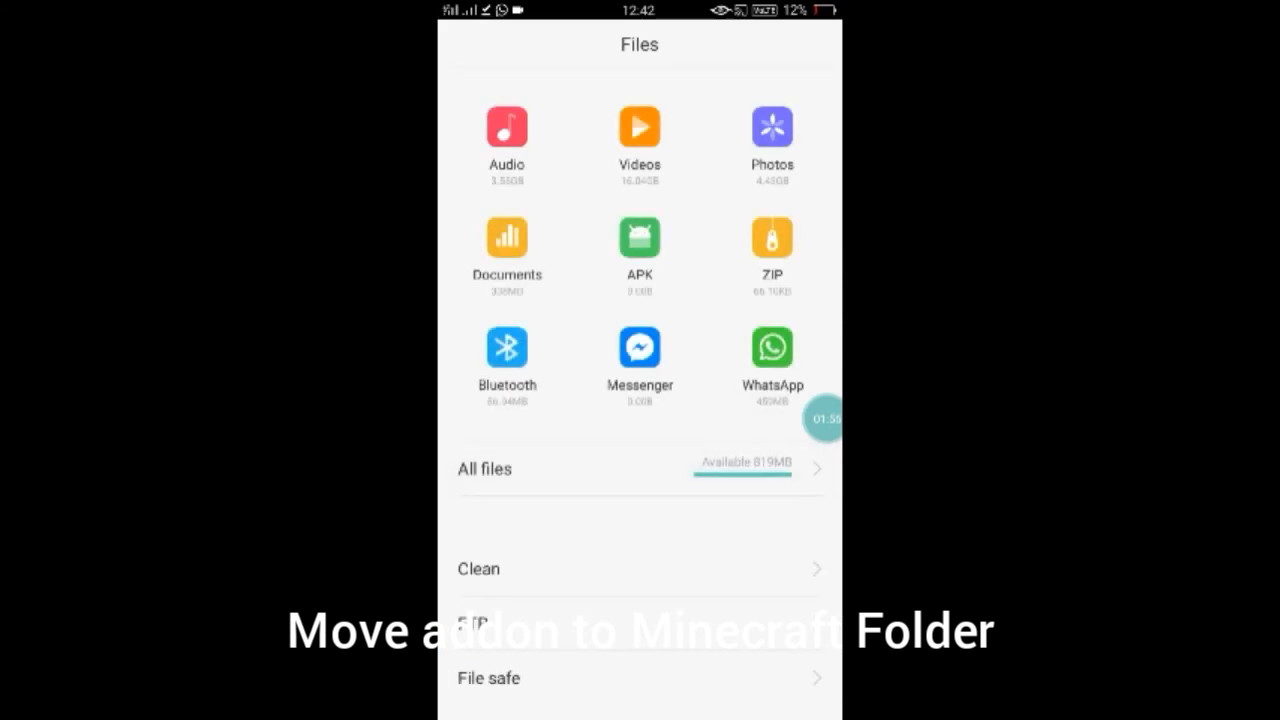
Step: Browse phone storage in File Manager and enter the Download folder
left_click(484, 468)
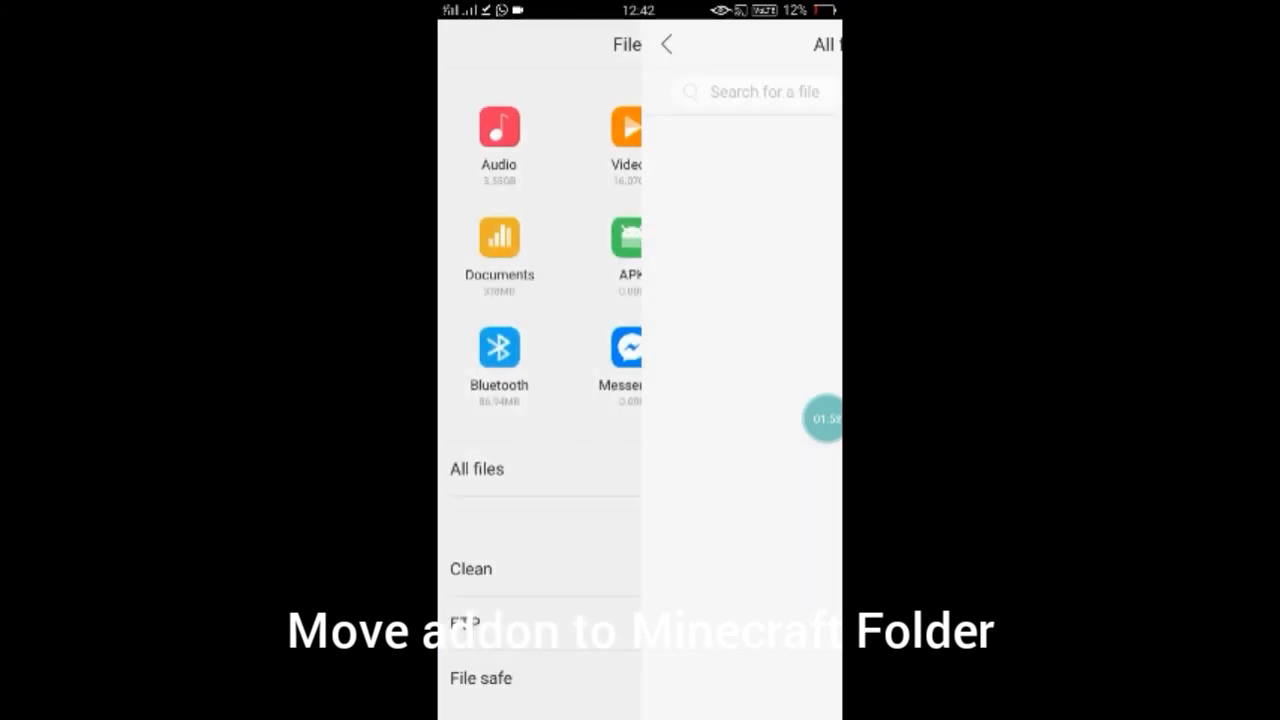
left_click(476, 468)
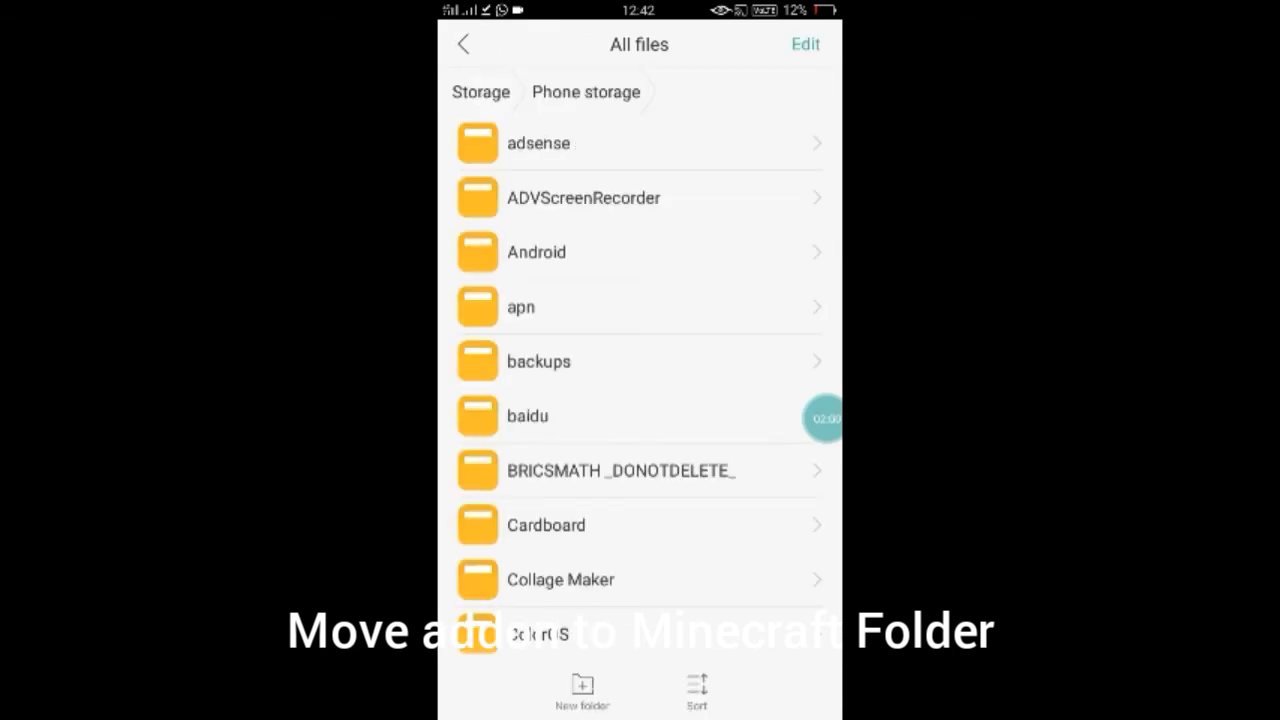
scroll("down", 3)
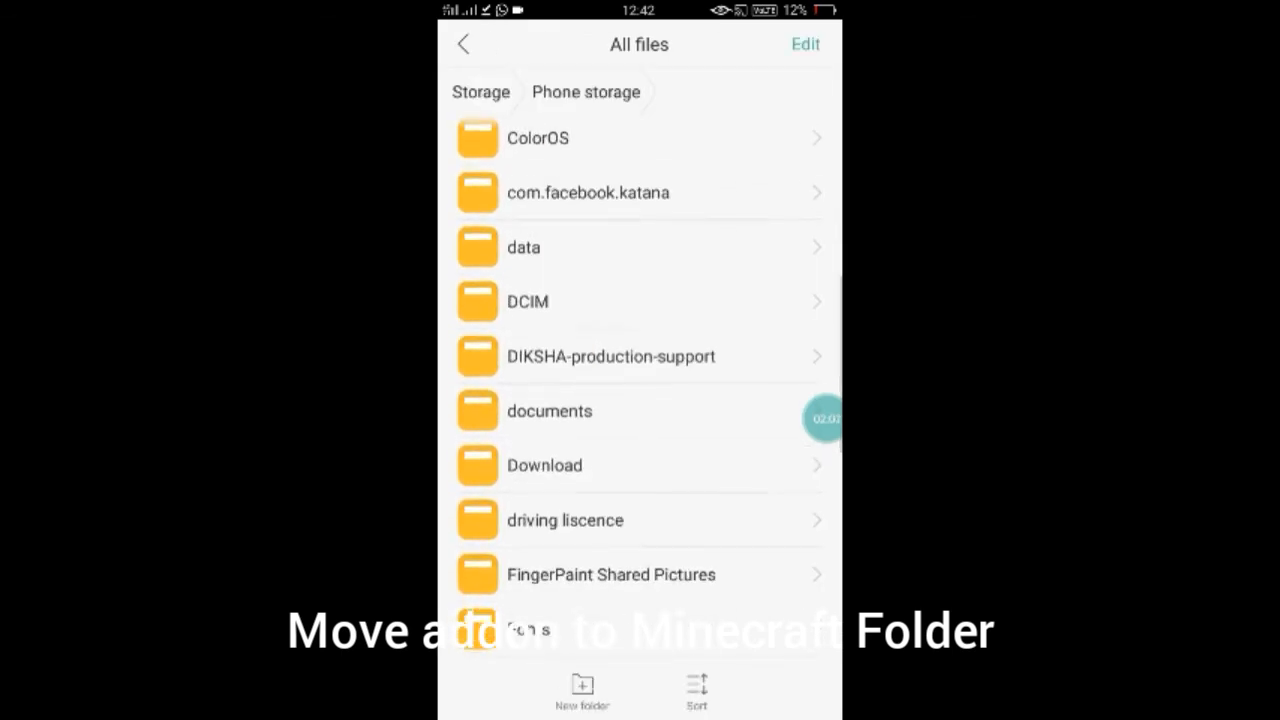
left_click(544, 464)
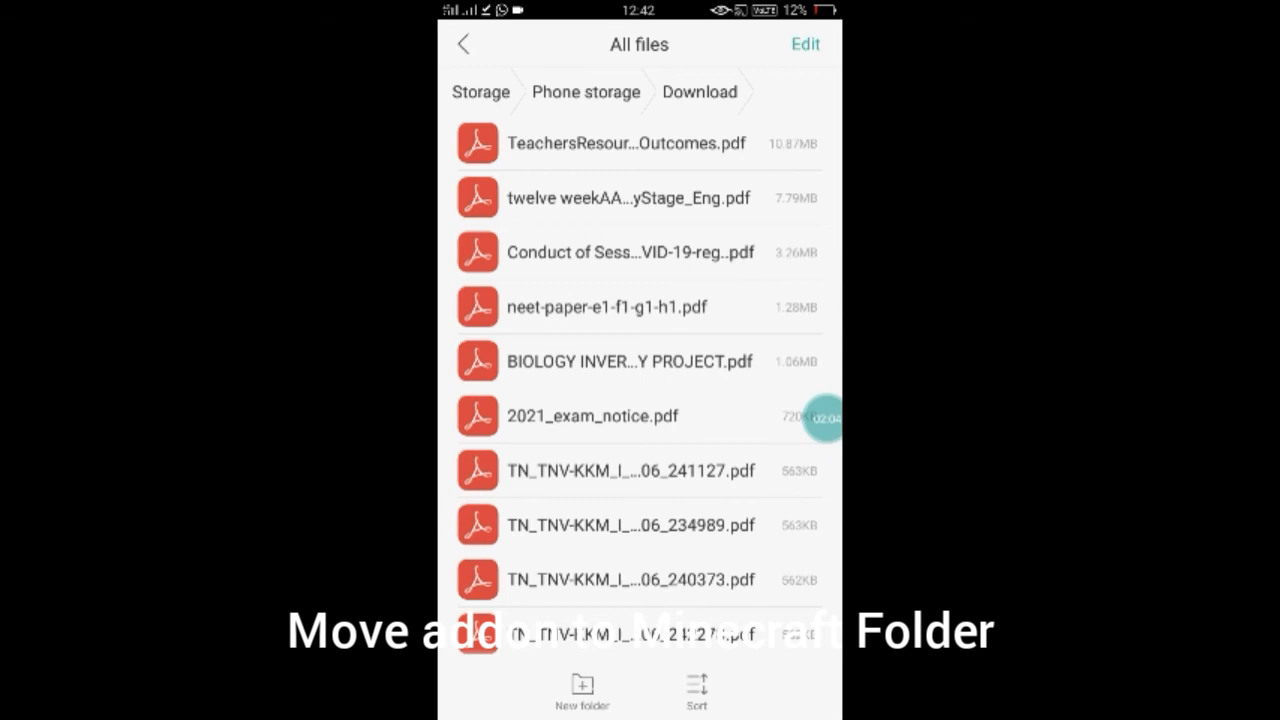
Step: Locate the RenderDistanceLimiterV100 zip and mcpack, then go back up to phone storage
scroll("down", 3)
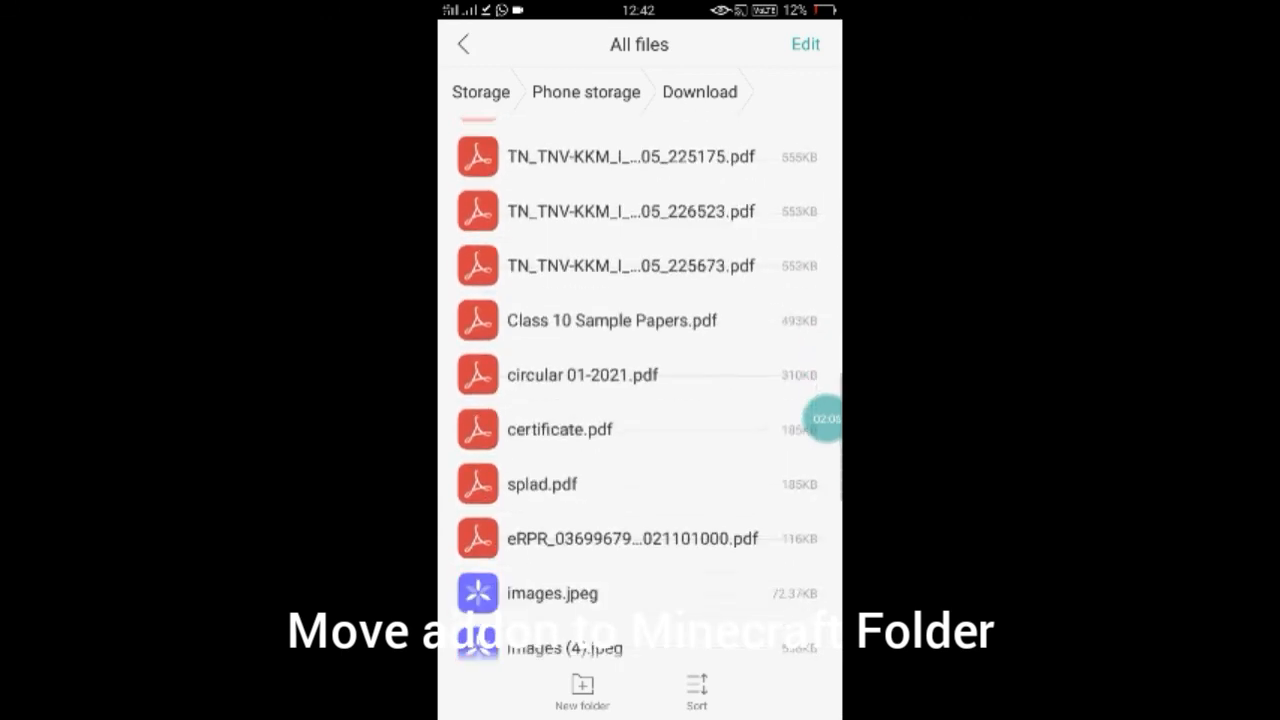
scroll("down", 3)
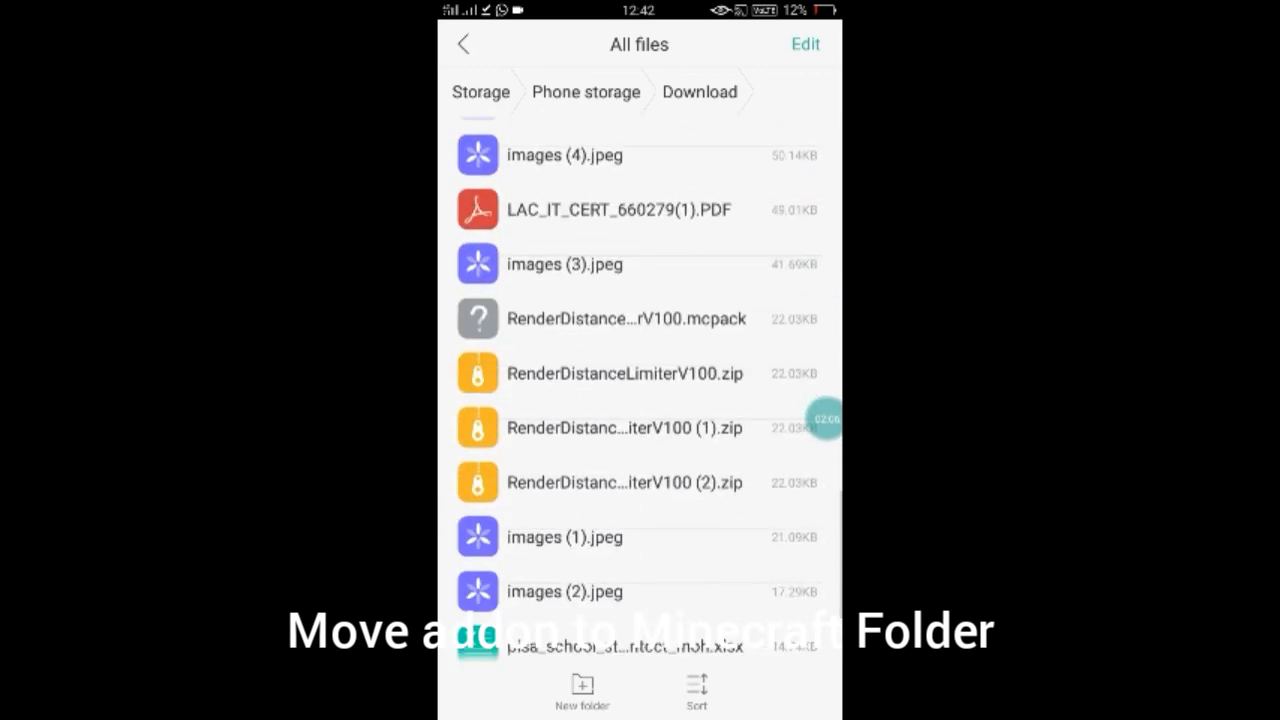
scroll("down", 3)
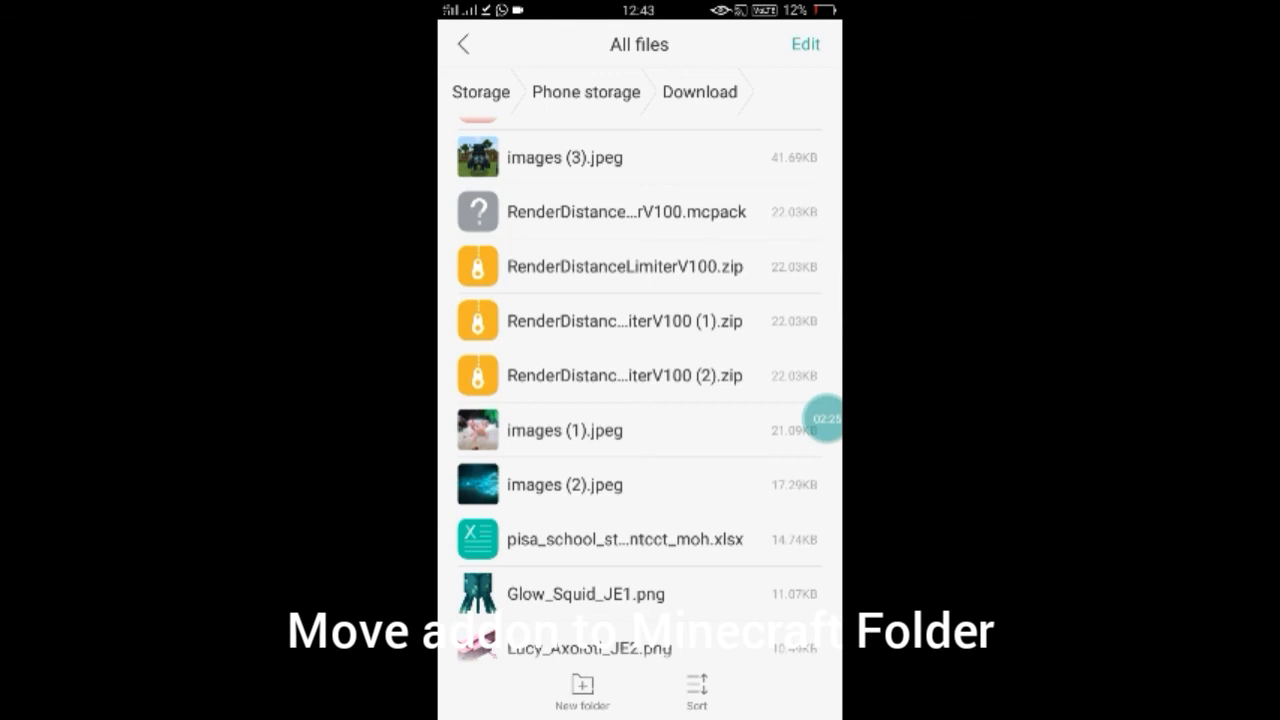
scroll("down", 3)
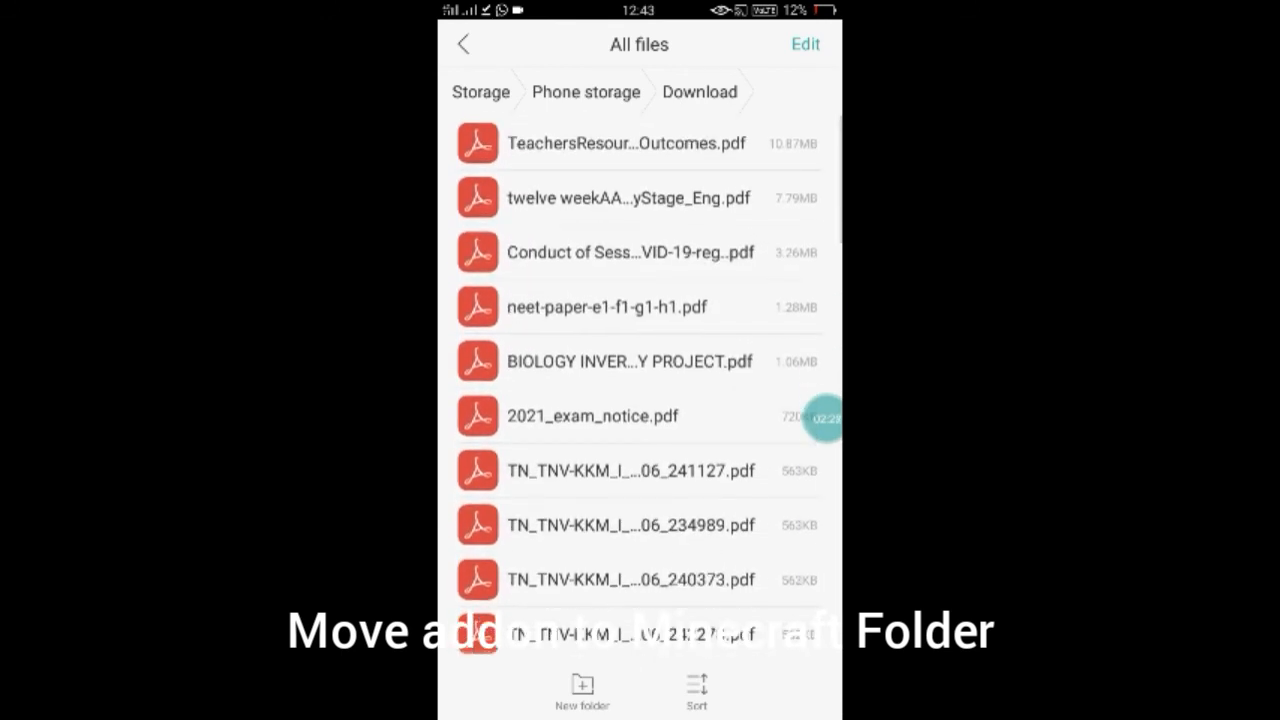
left_click(584, 92)
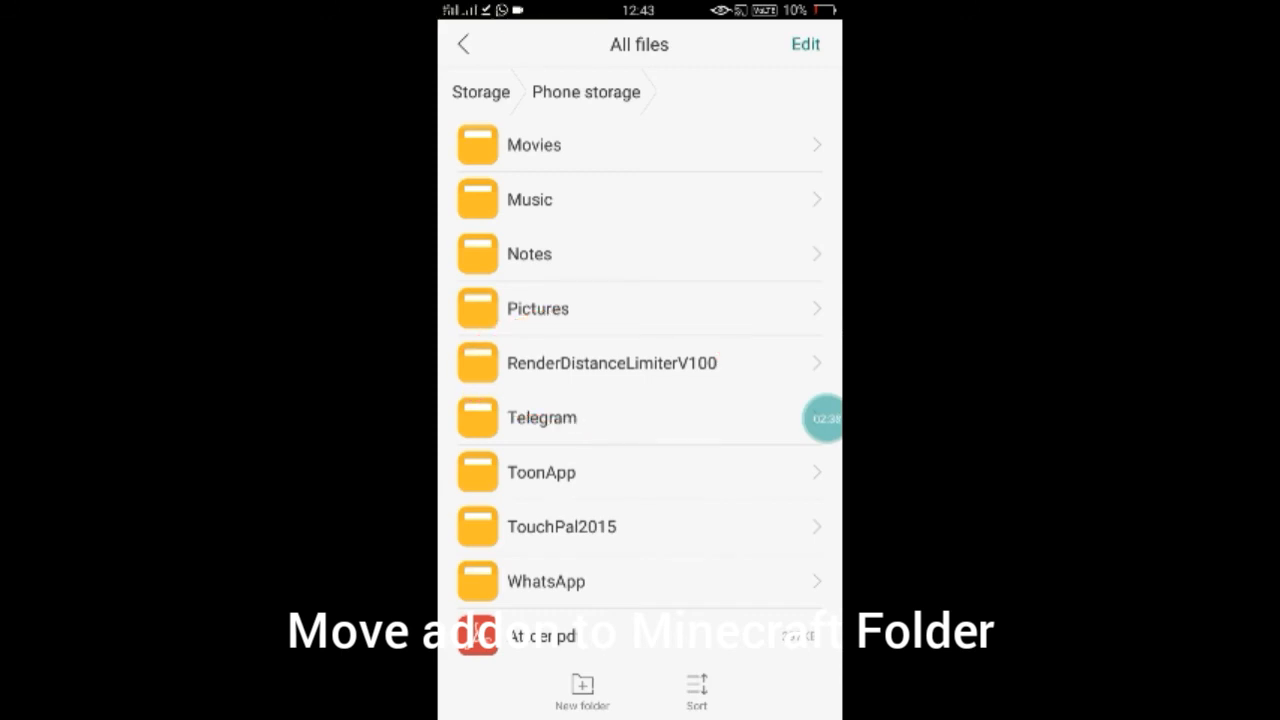
Step: Copy the RenderDistanceLimiterV100 folder and navigate into games/com.mojang as the destination
left_click(612, 364)
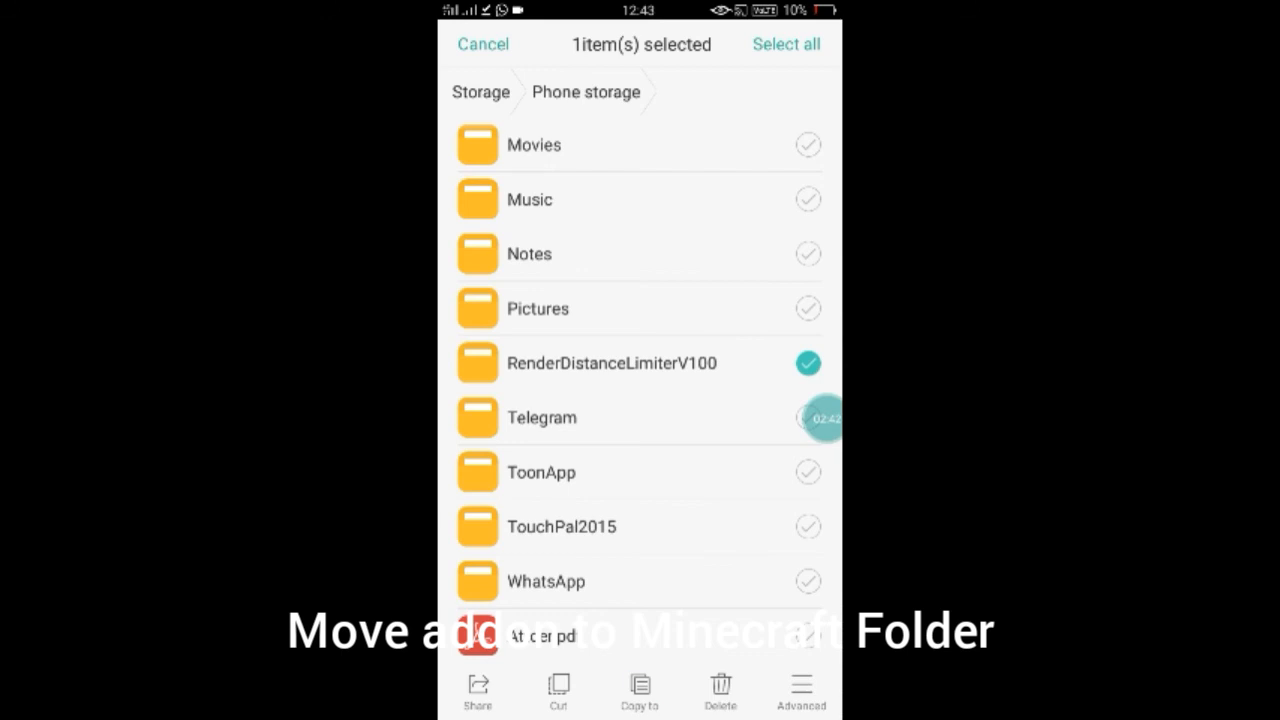
left_click(636, 690)
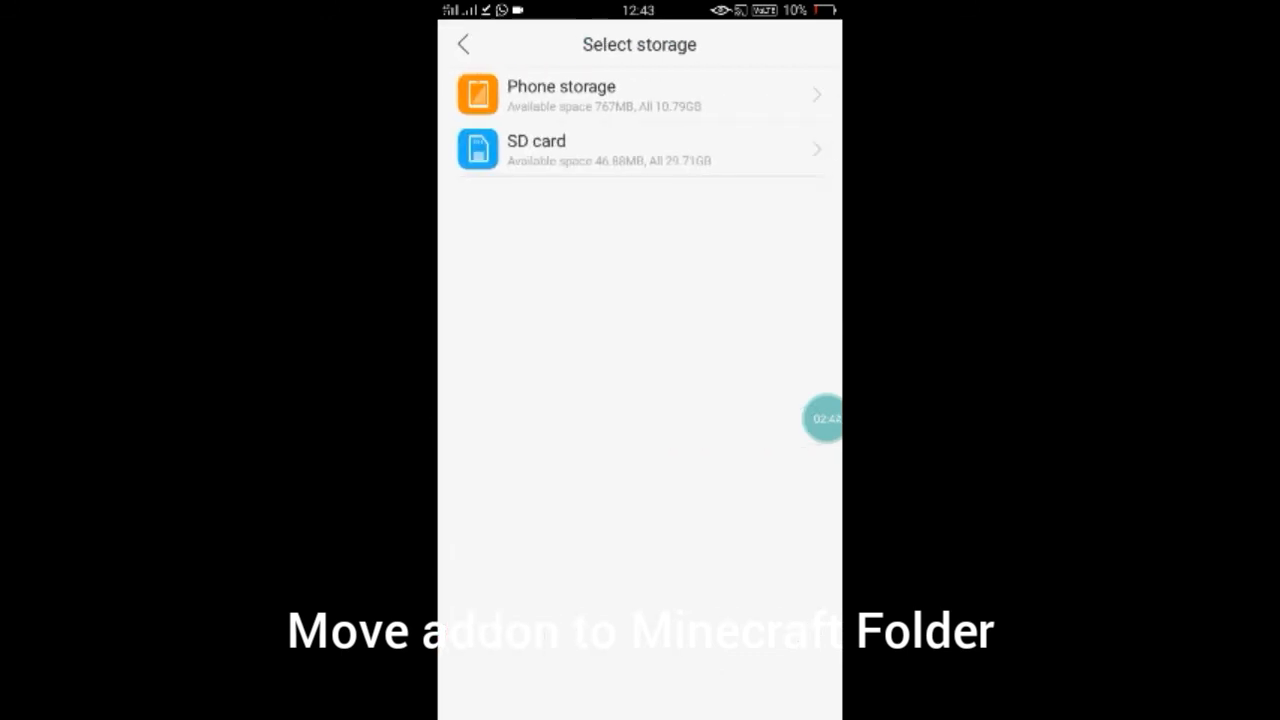
left_click(560, 94)
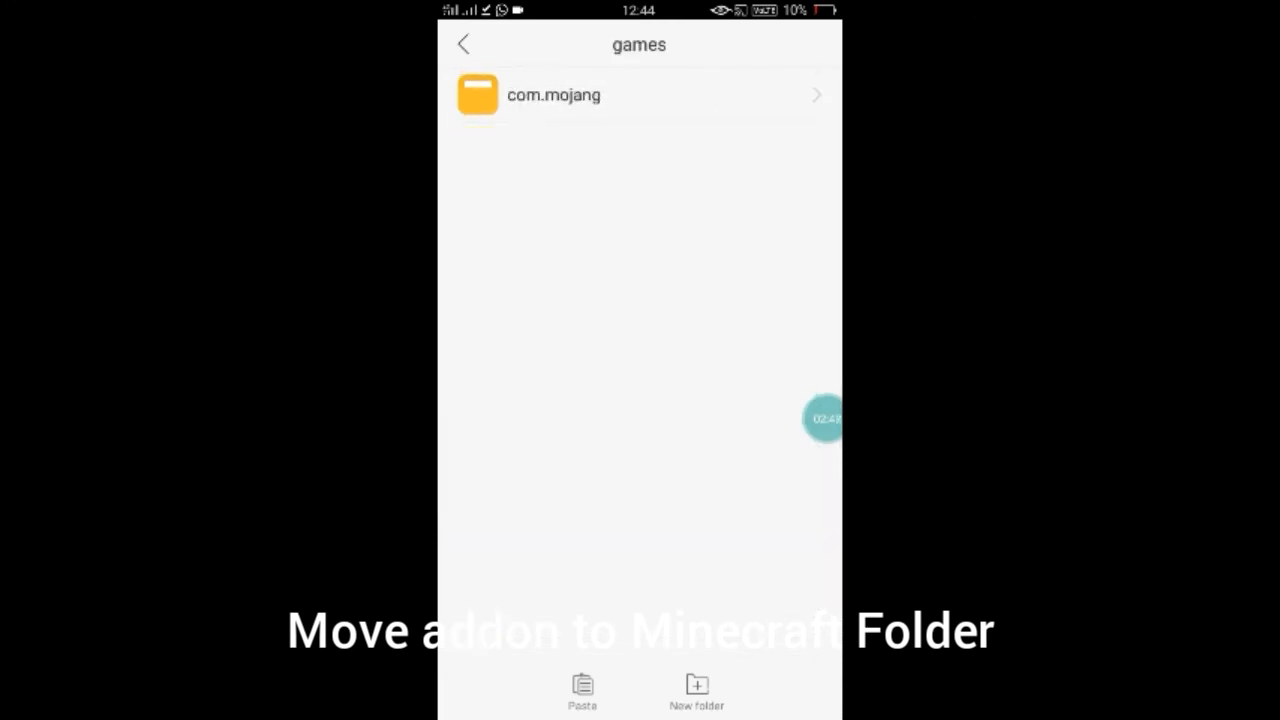
left_click(552, 94)
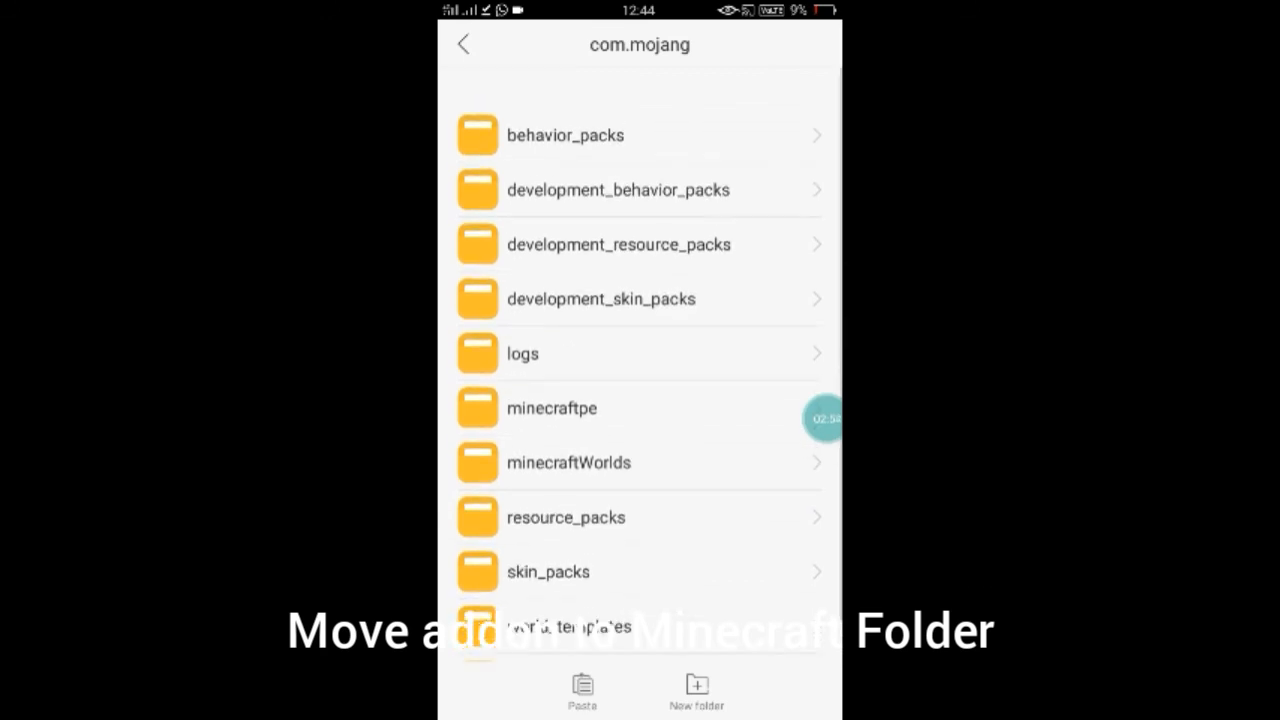
Step: Paste the RenderDistanceLimiterV100 folder into the resource_packs folder
left_click(566, 516)
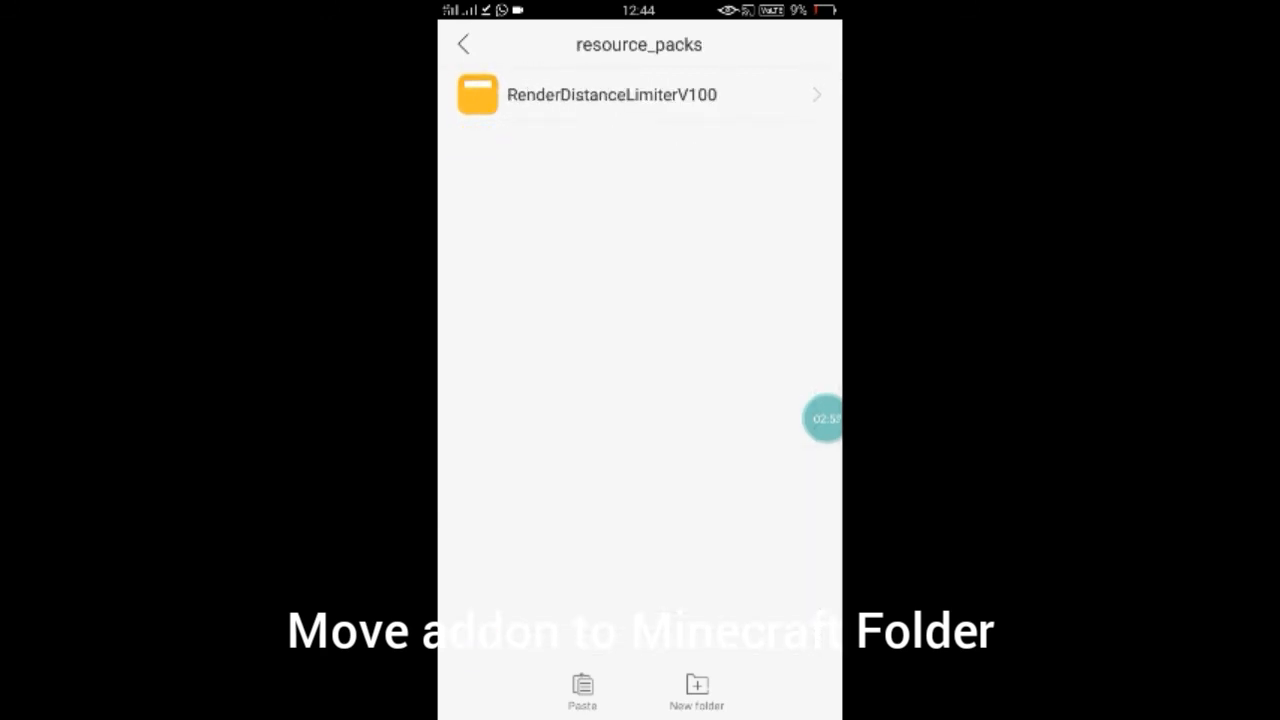
left_click(464, 44)
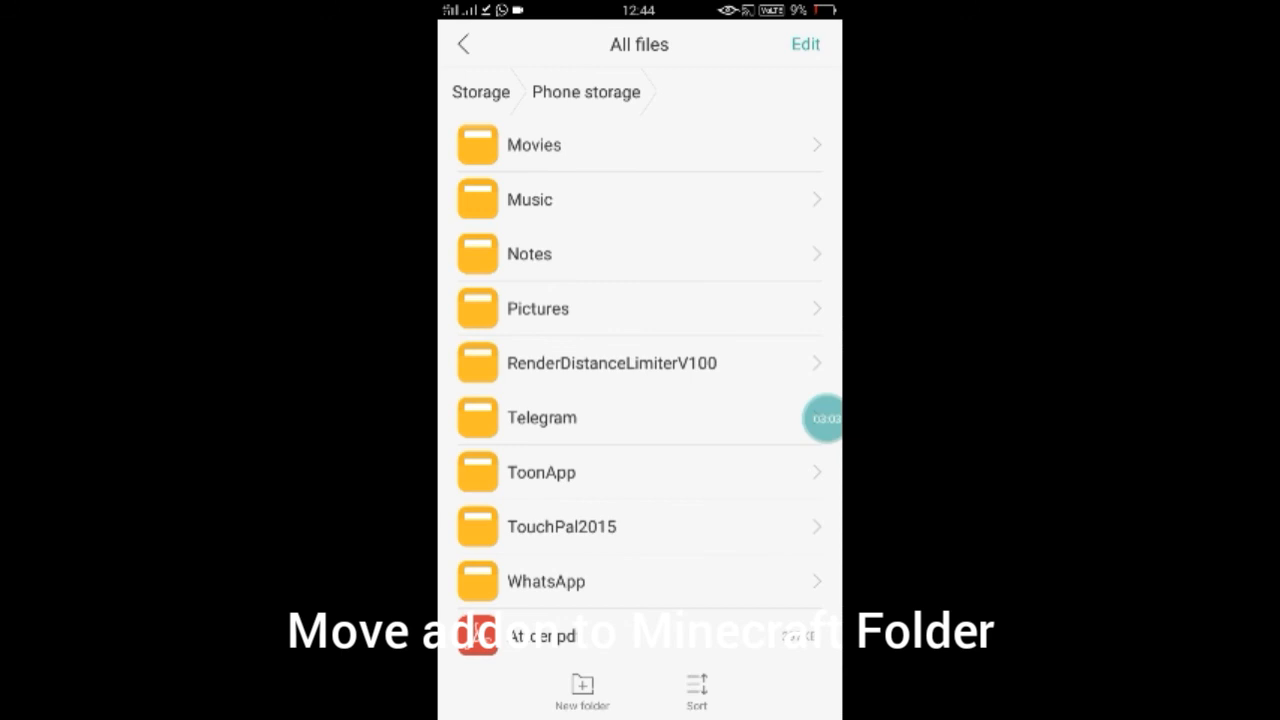
scroll("down", 3)
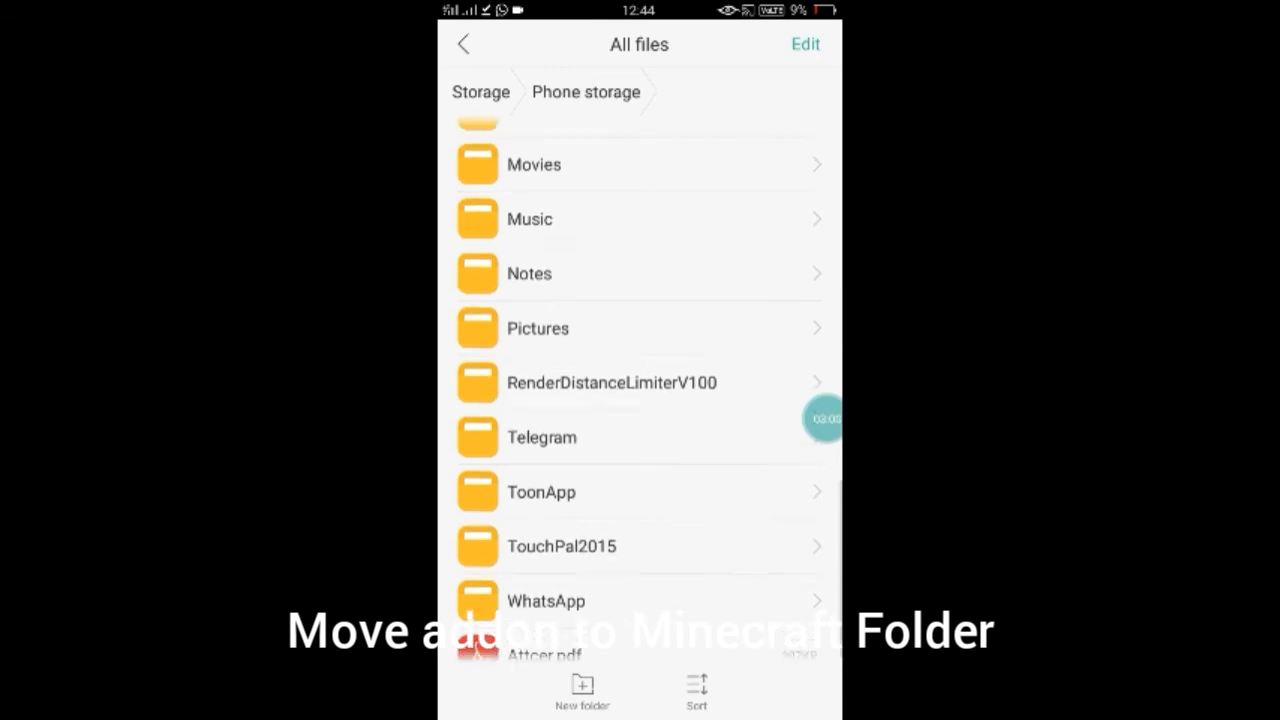
scroll("down", 3)
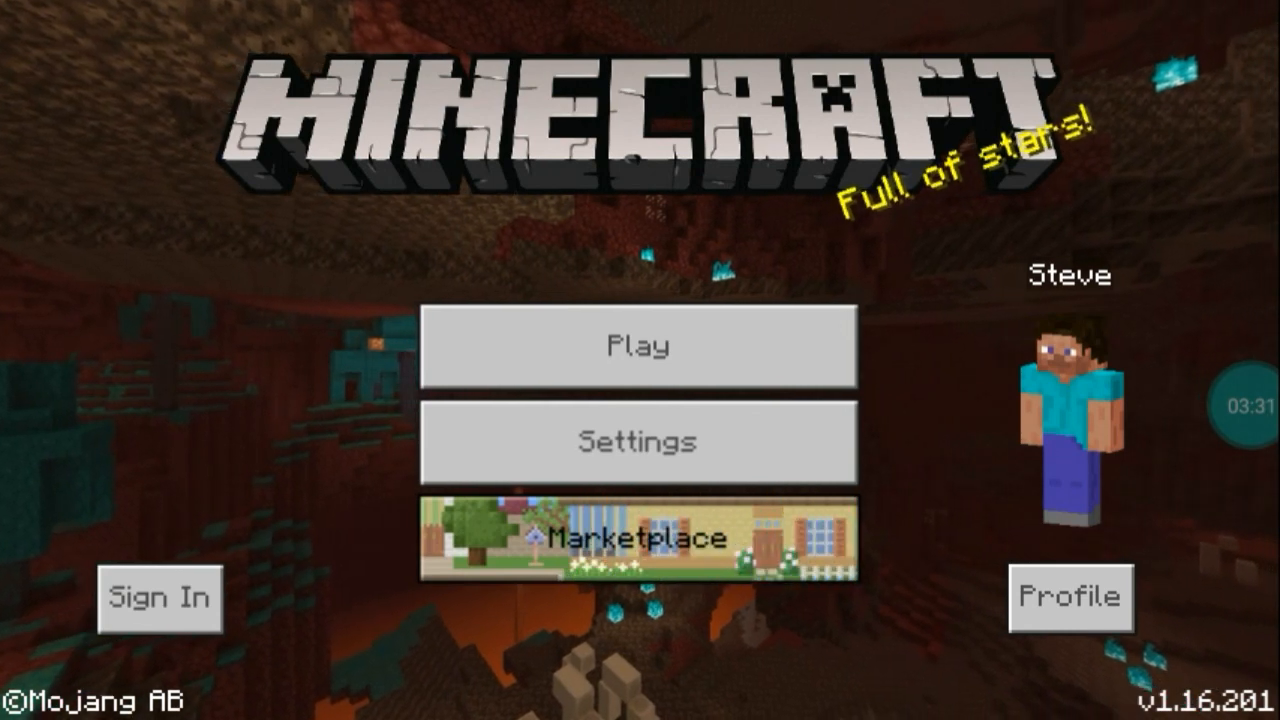
Step: Show My Packs in Minecraft's Global Resources settings with Render Distance Limiter listed
left_click(636, 344)
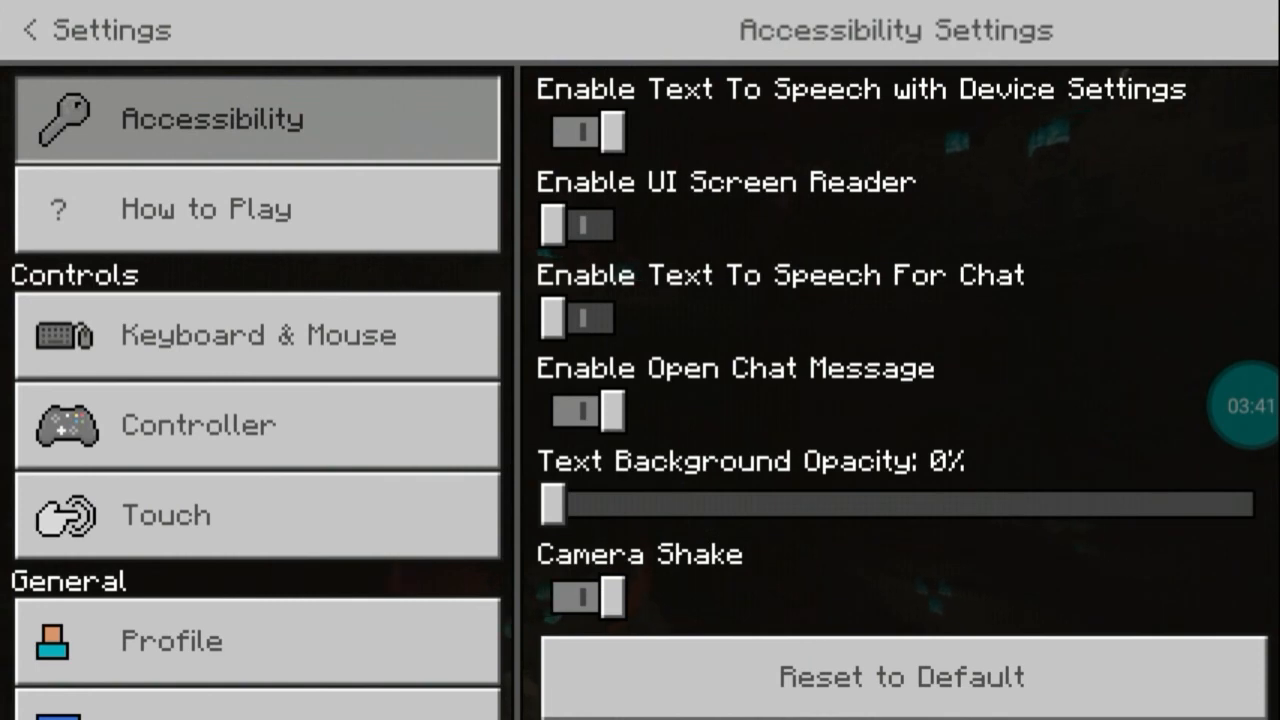
scroll("down", 3)
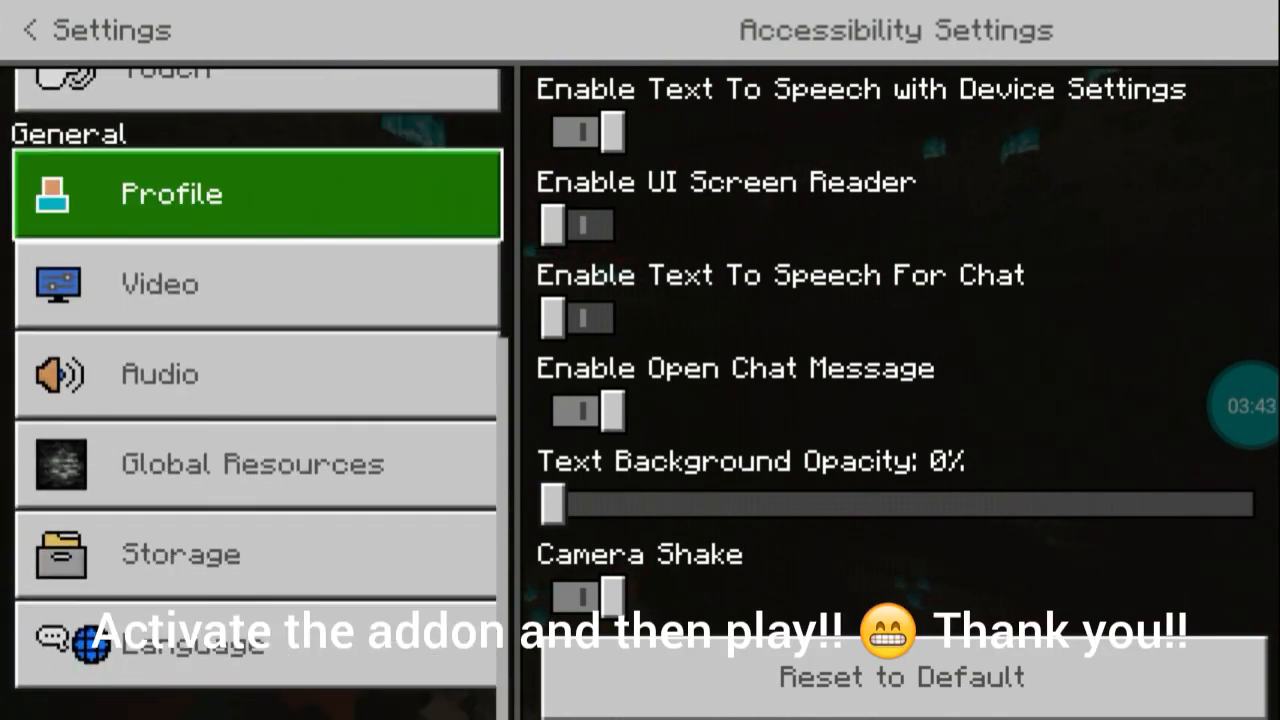
left_click(250, 464)
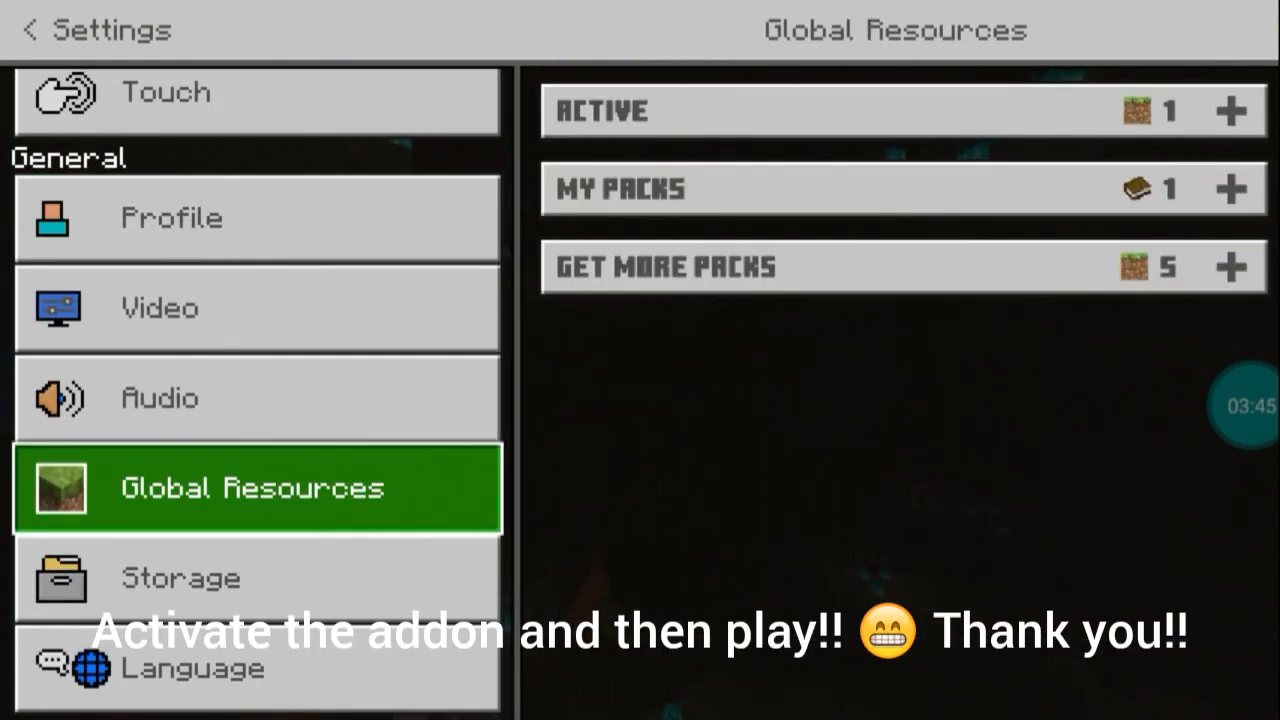
left_click(620, 188)
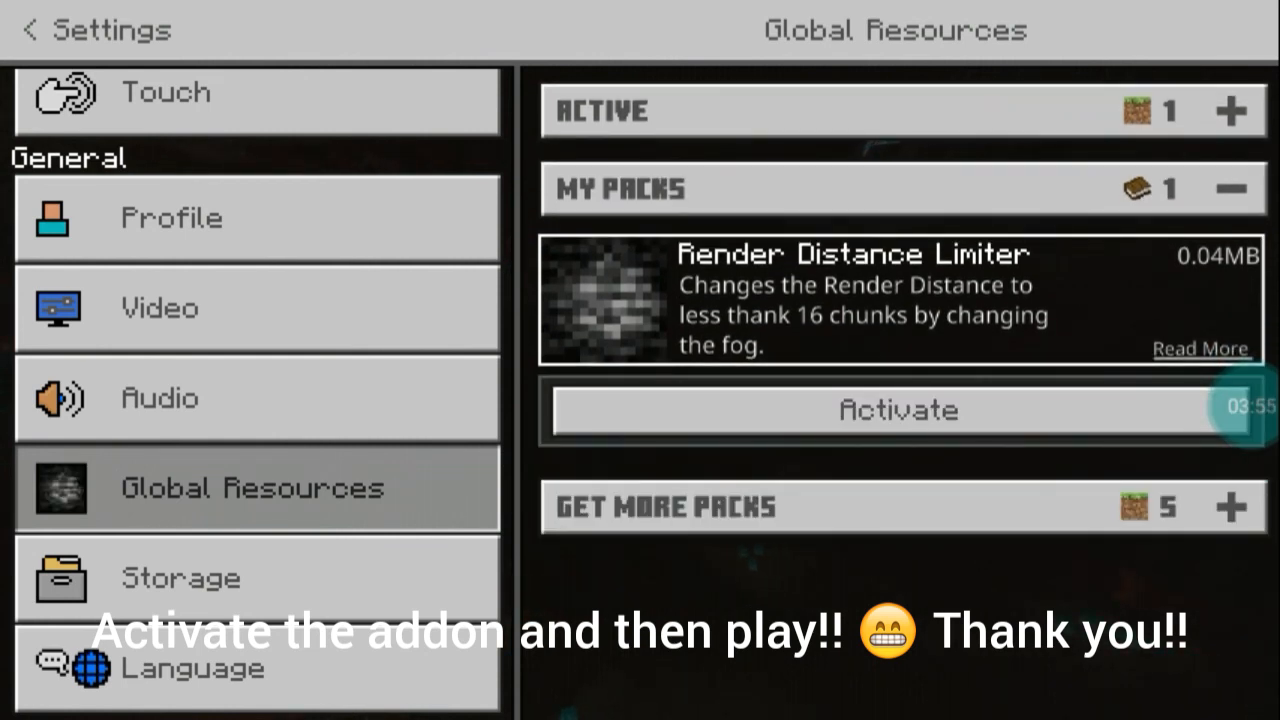
Step: Activate the Render Distance Limiter pack and bring up its settings showing render distance 14
left_click(896, 410)
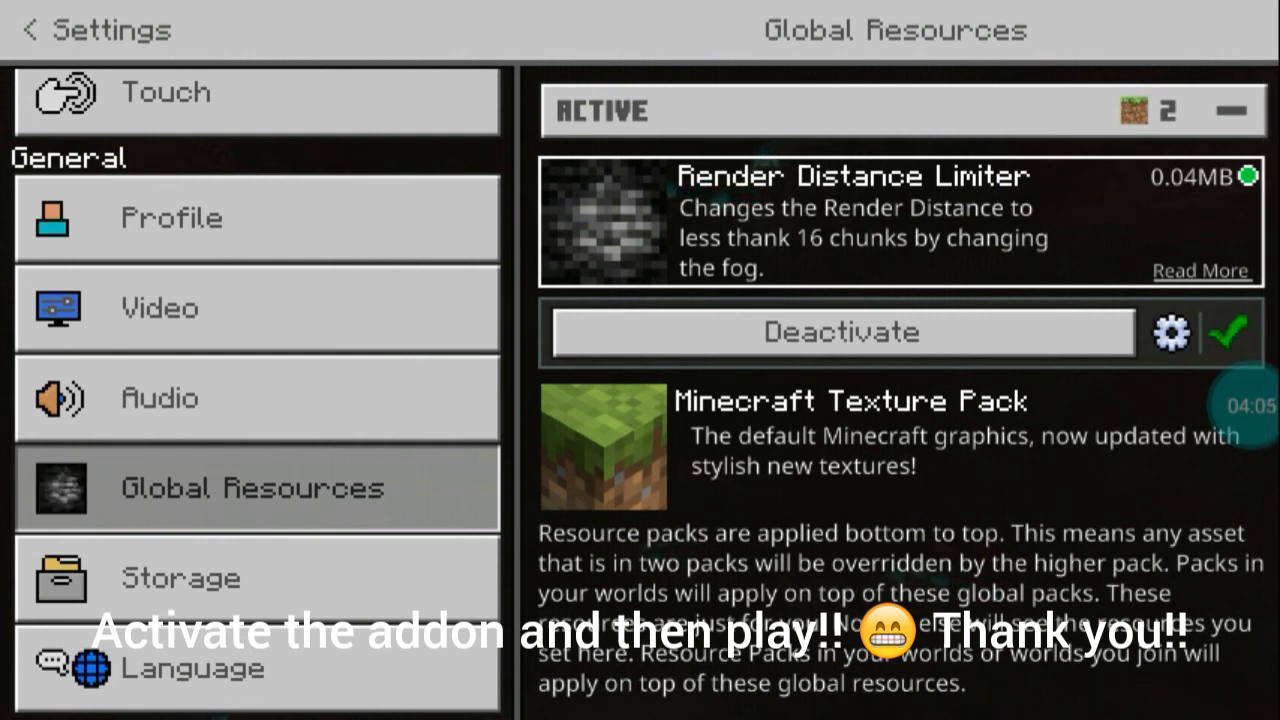
left_click(1170, 332)
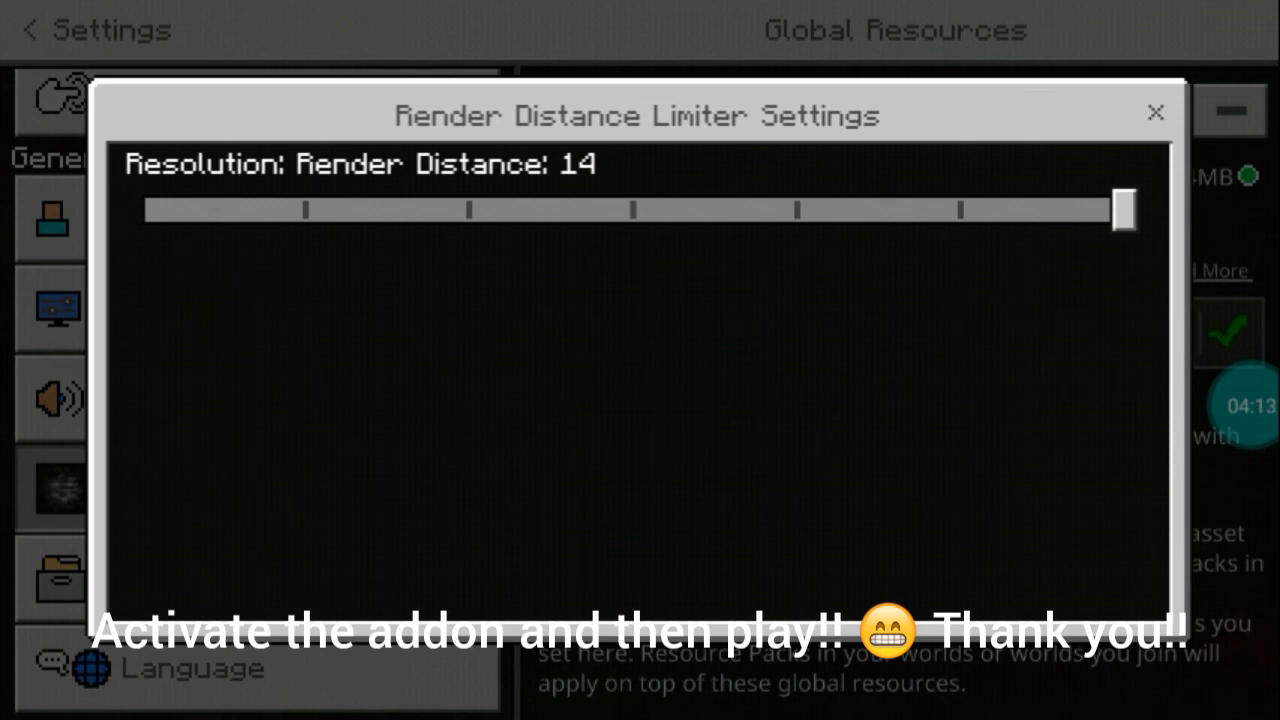
Step: Lower the Render Distance slider from 14 down to 2 chunks
left_click_drag(1124, 208, 904, 214)
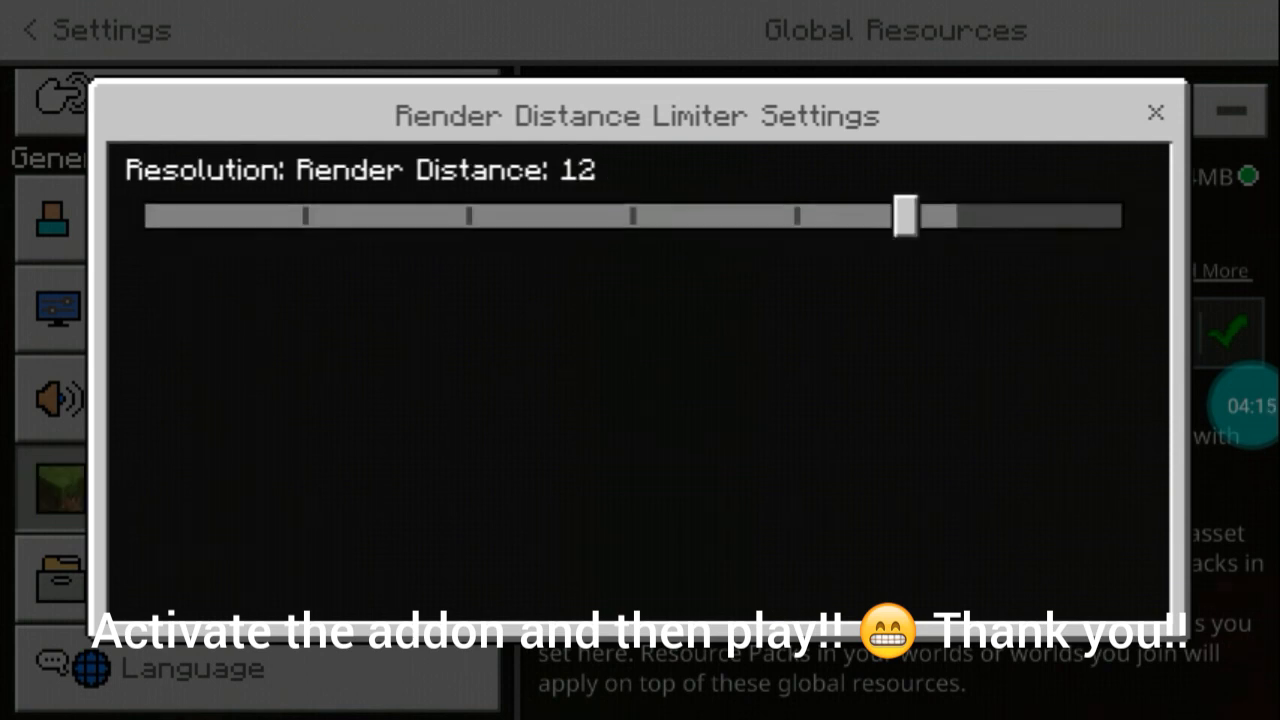
left_click_drag(904, 210, 184, 328)
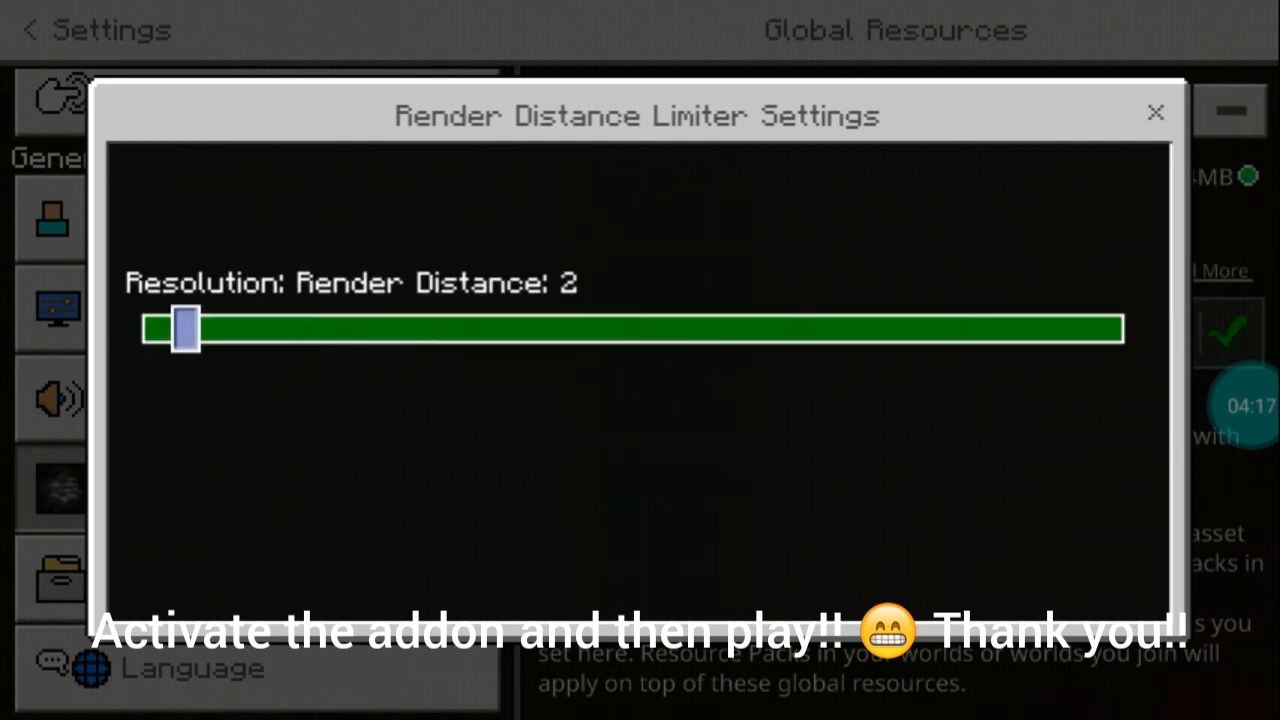